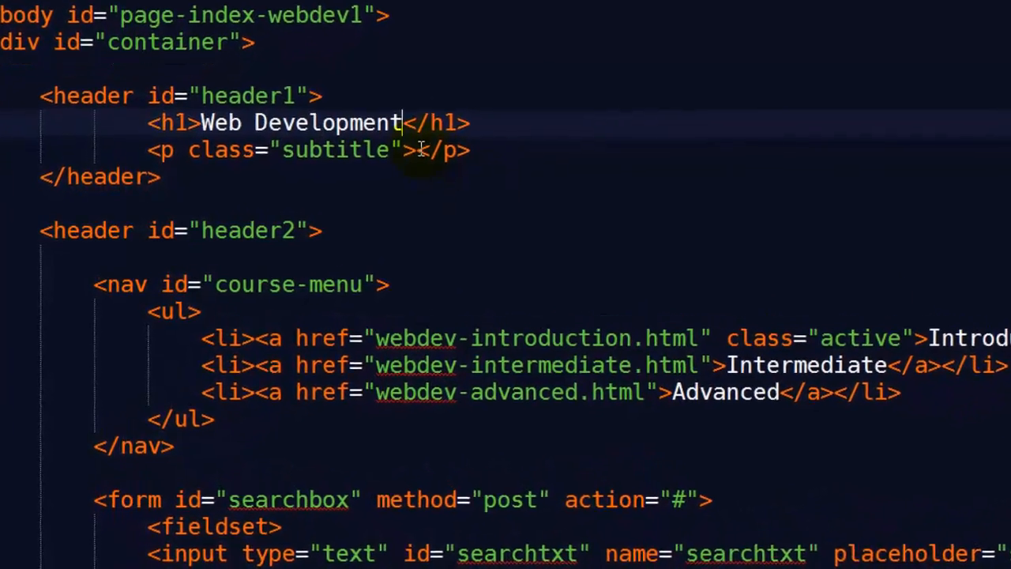
Fill the empty subtitle paragraph with 'Six Minutes. Smarter.'
type("Six Minutes. Sma")
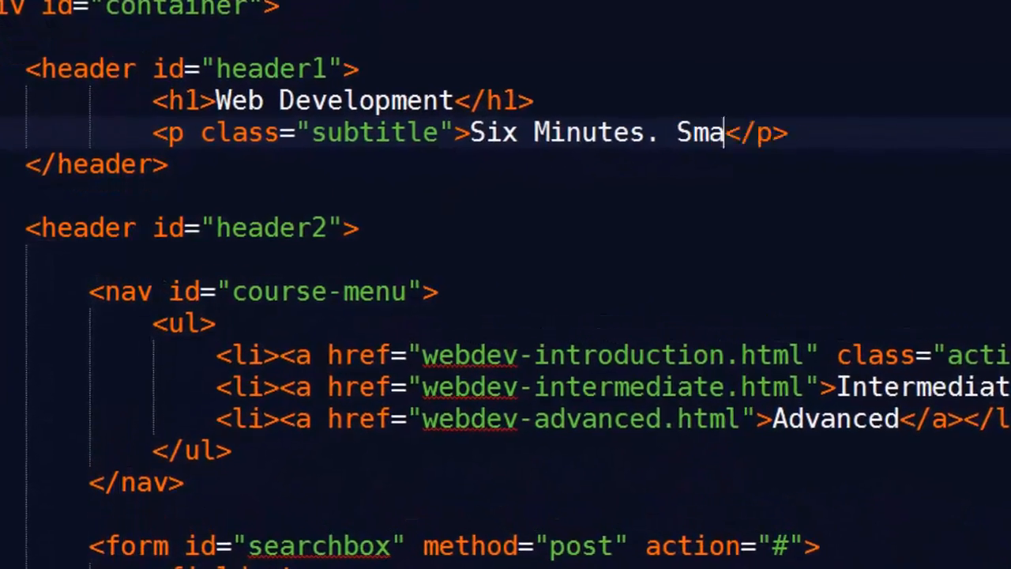
type("rter.")
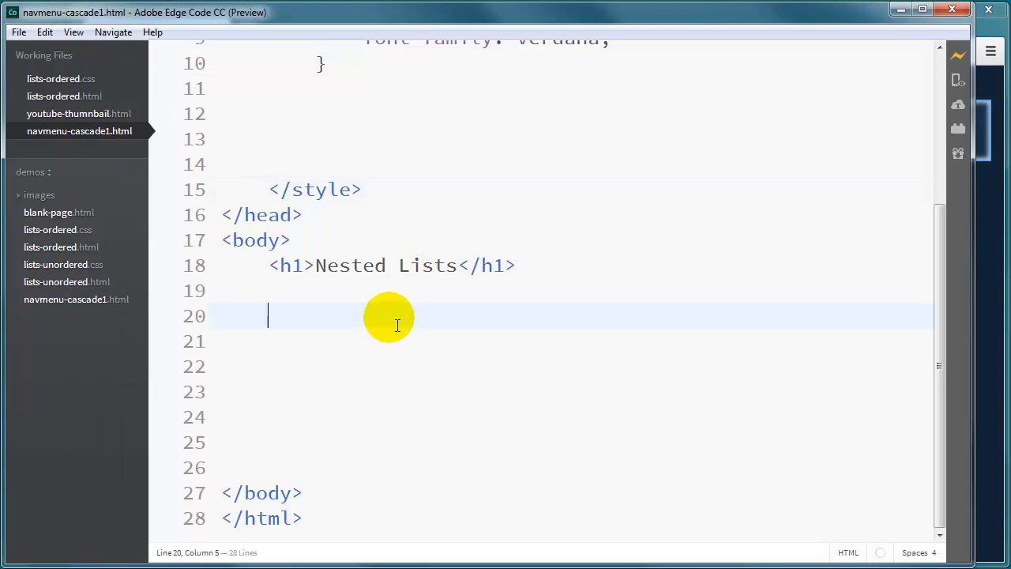
mouse_move(409, 327)
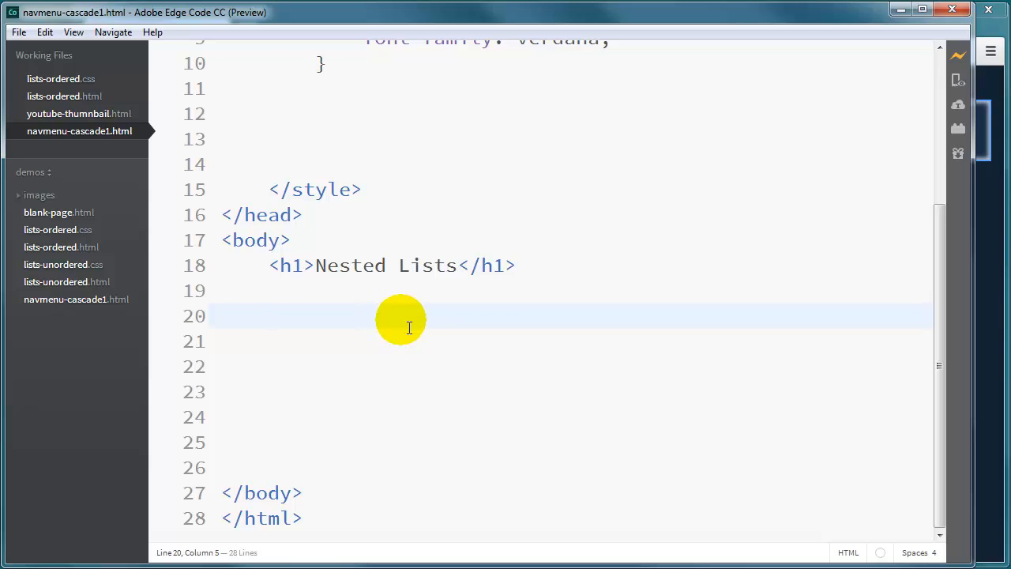
mouse_move(438, 364)
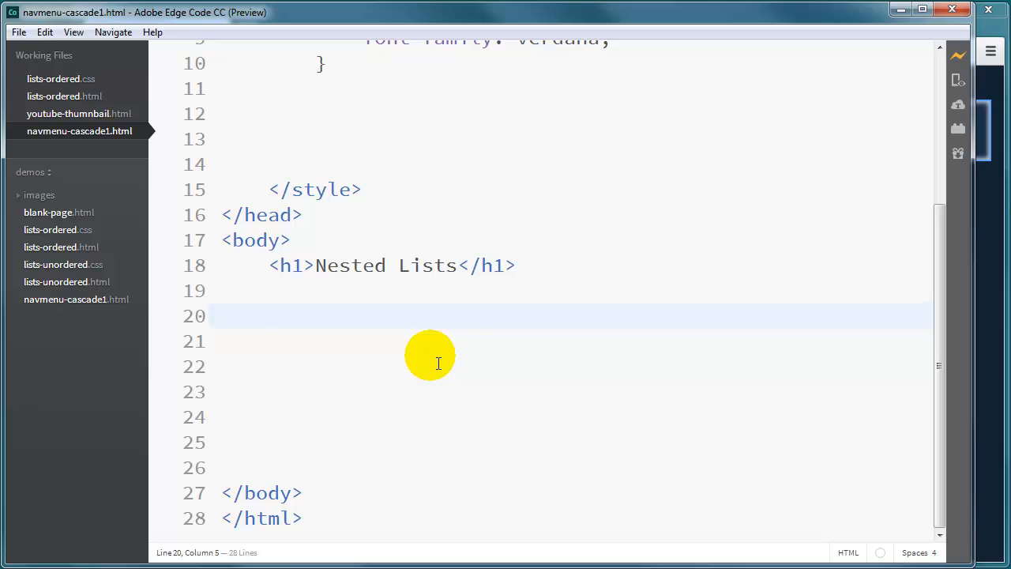
Build an <ol> below the heading with items 'list item one' through 'list item four'
type("<ul>")
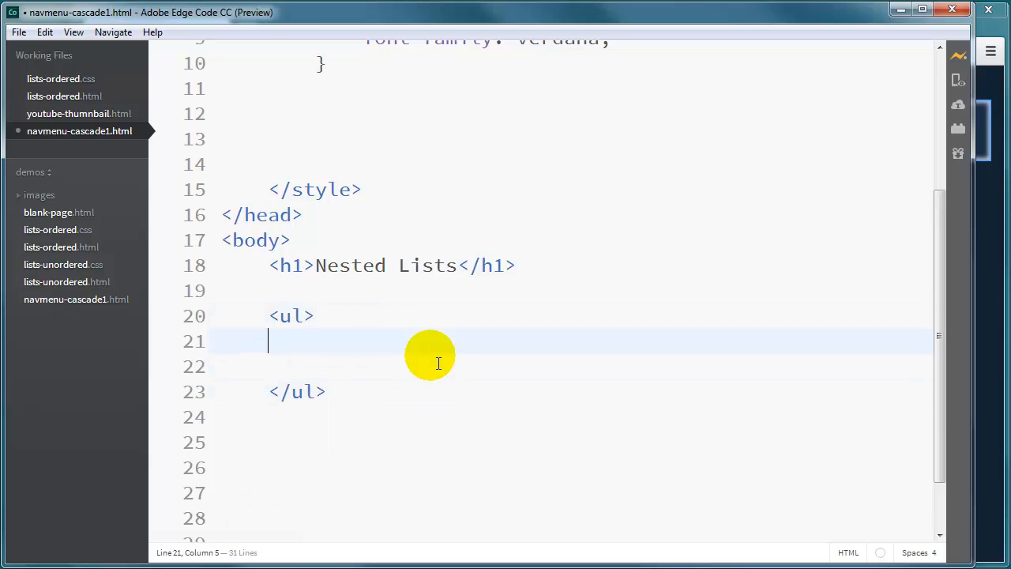
left_click(292, 315)
type("o")
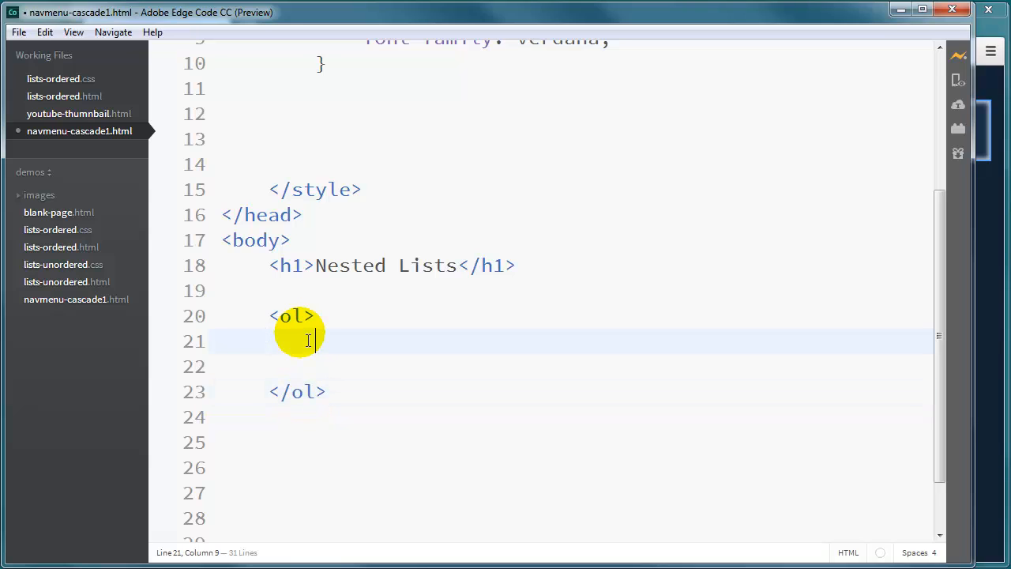
type("<li></li>")
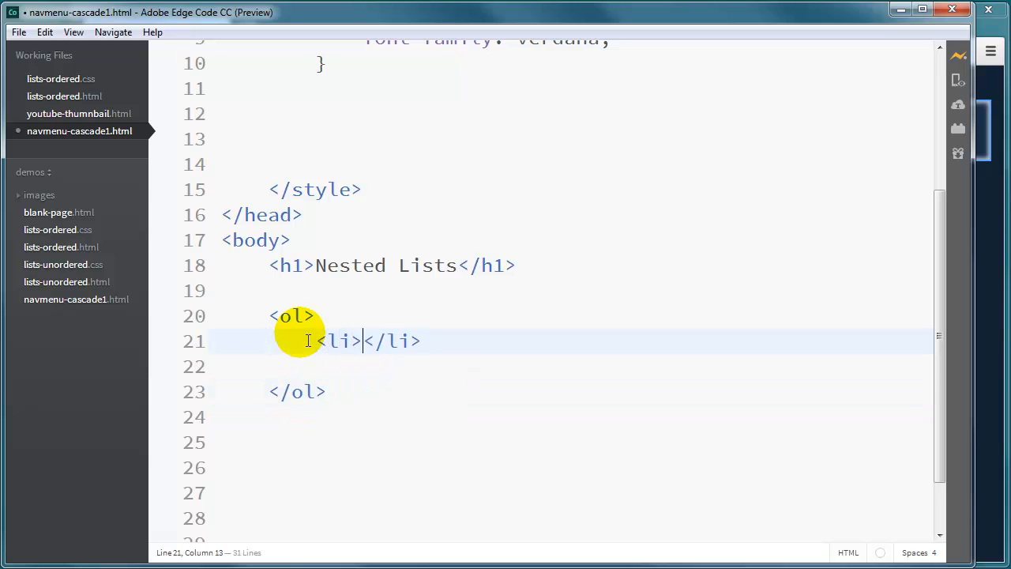
type("list ite")
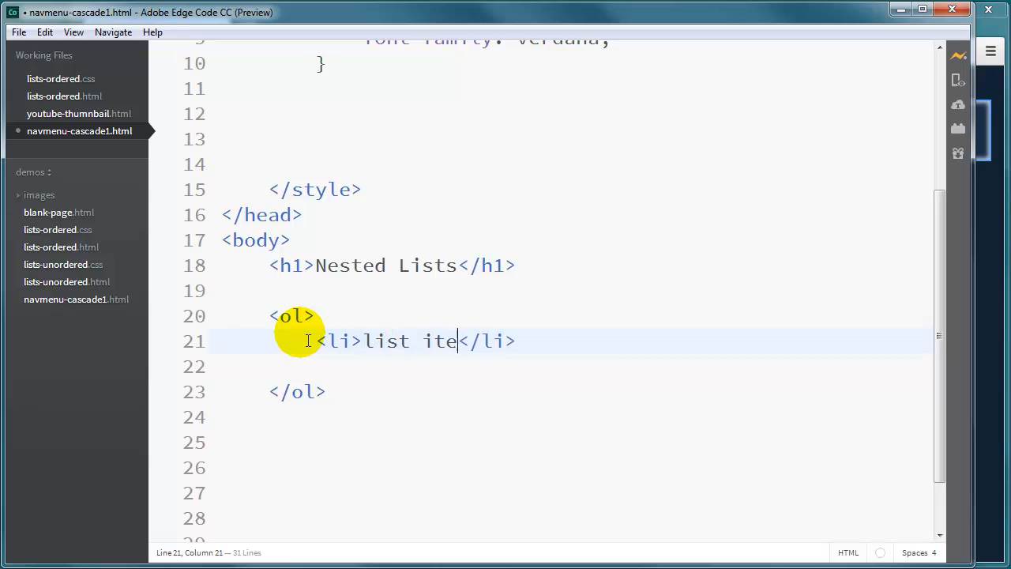
type("m one")
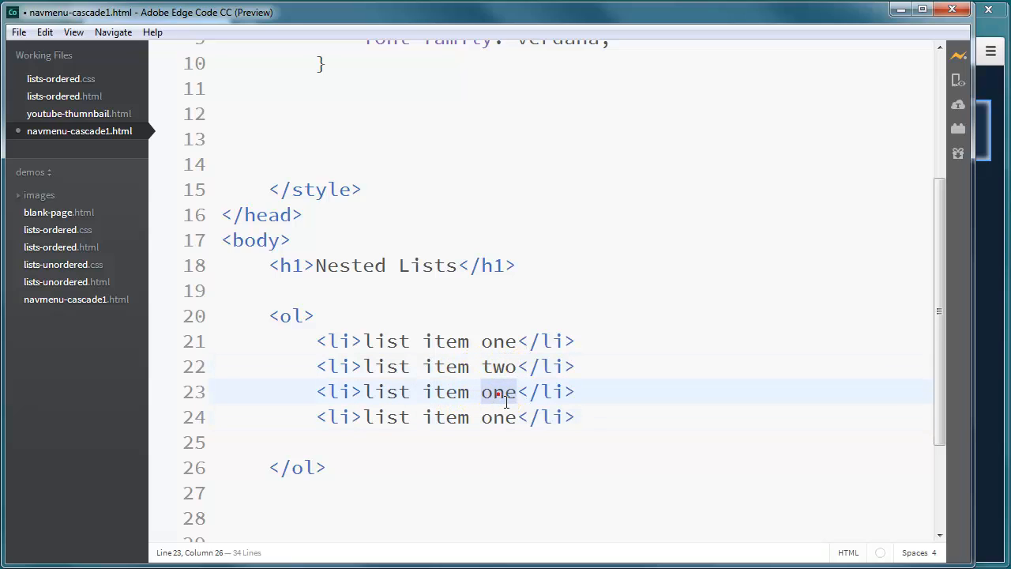
type("three")
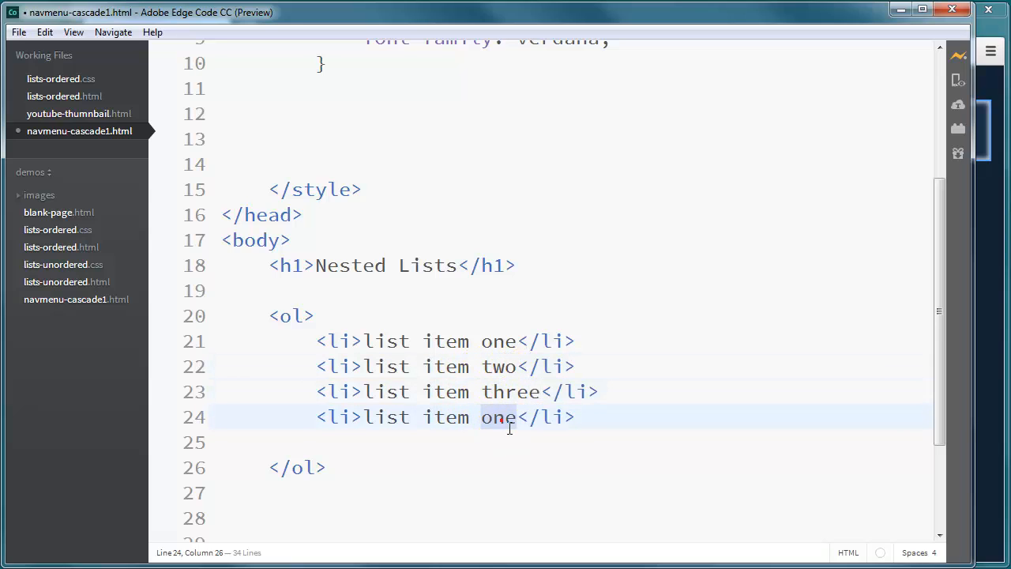
type("four")
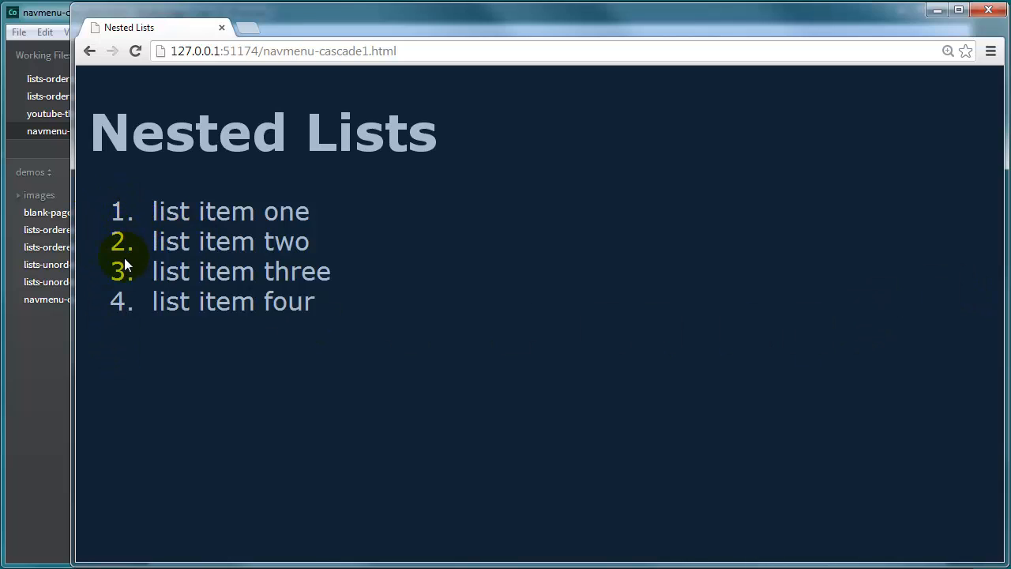
mouse_move(498, 459)
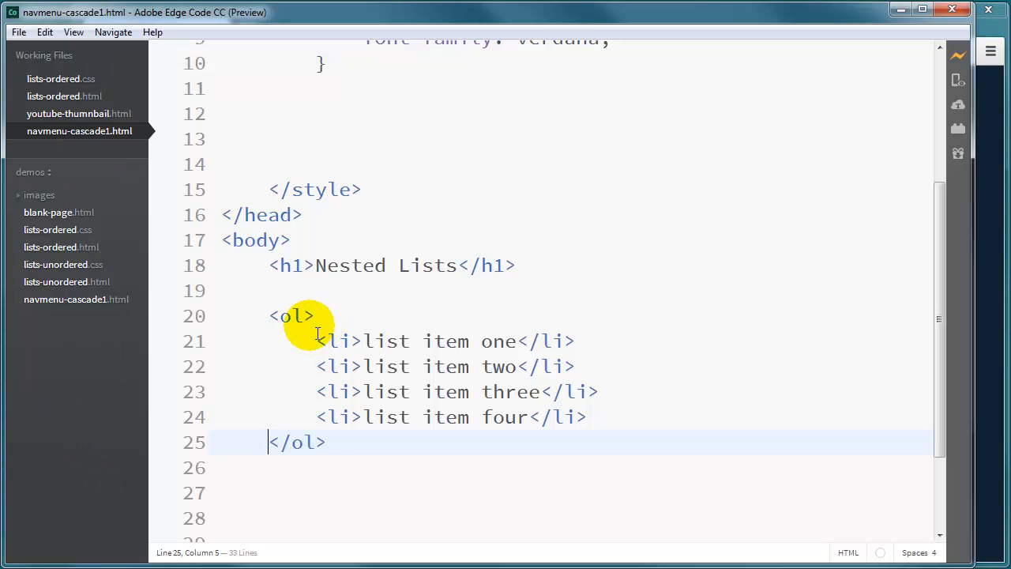
mouse_move(409, 361)
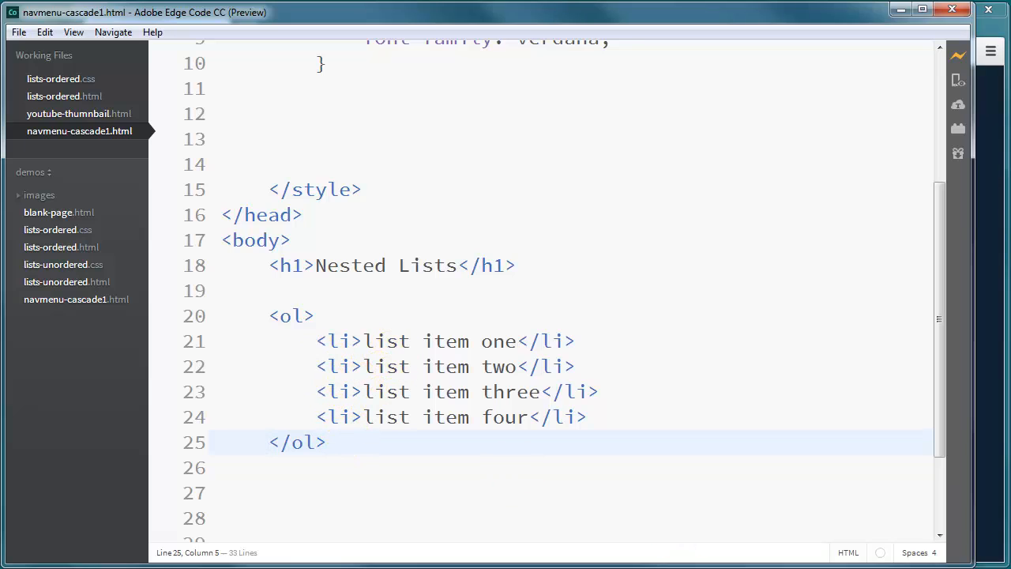
mouse_move(968, 443)
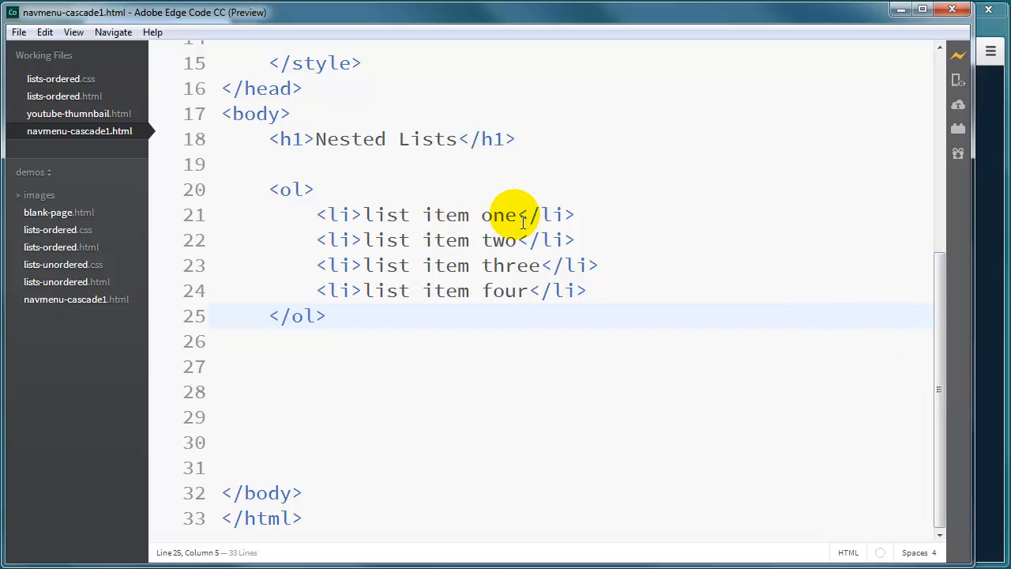
Nest an <ol> inside list item one holding sub item 1-one, 1-two and 1-three
left_click(519, 215)
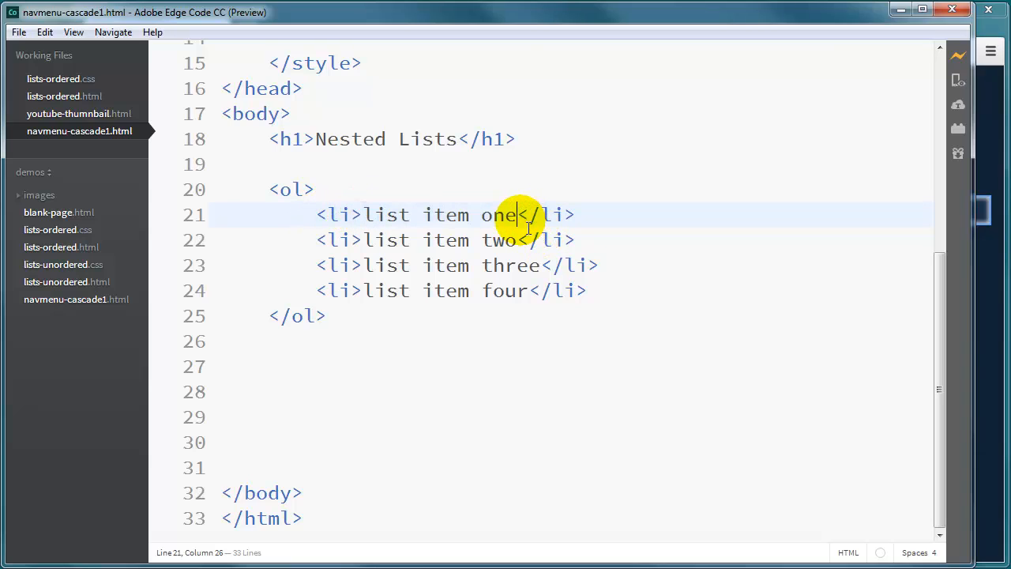
mouse_move(849, 267)
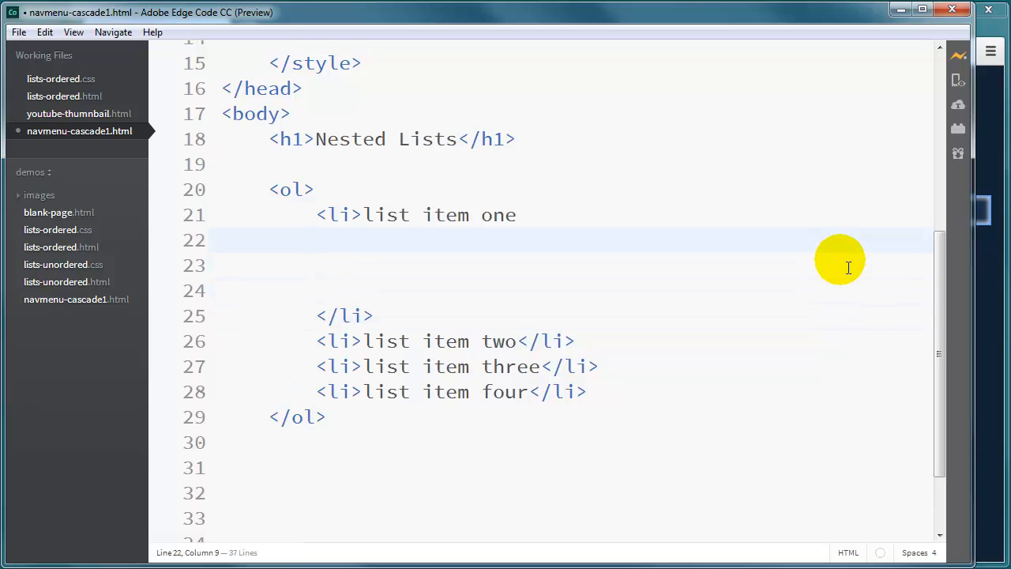
type("<ol>")
left_click(573, 266)
type("<li></li>")
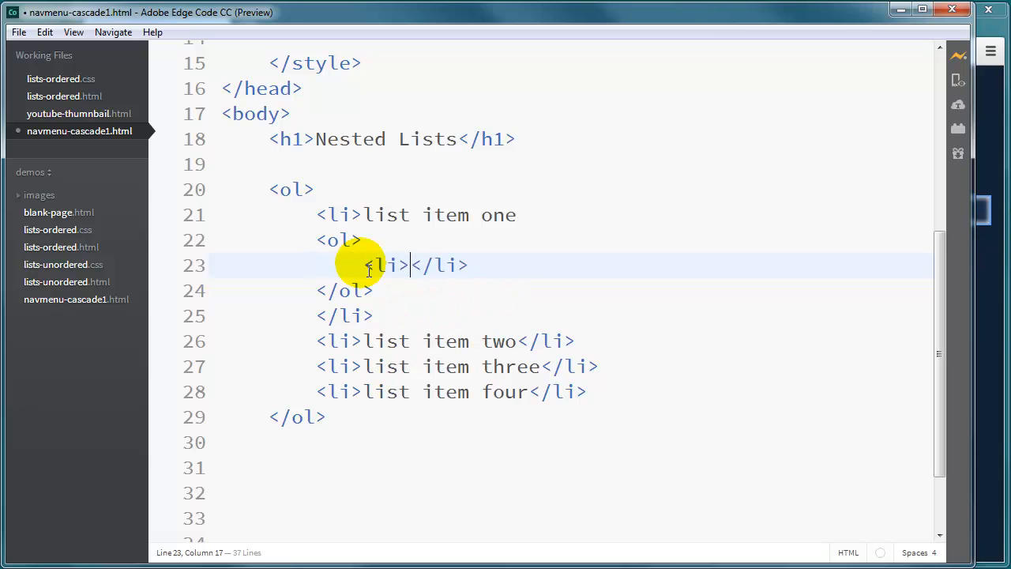
type("sub item 1")
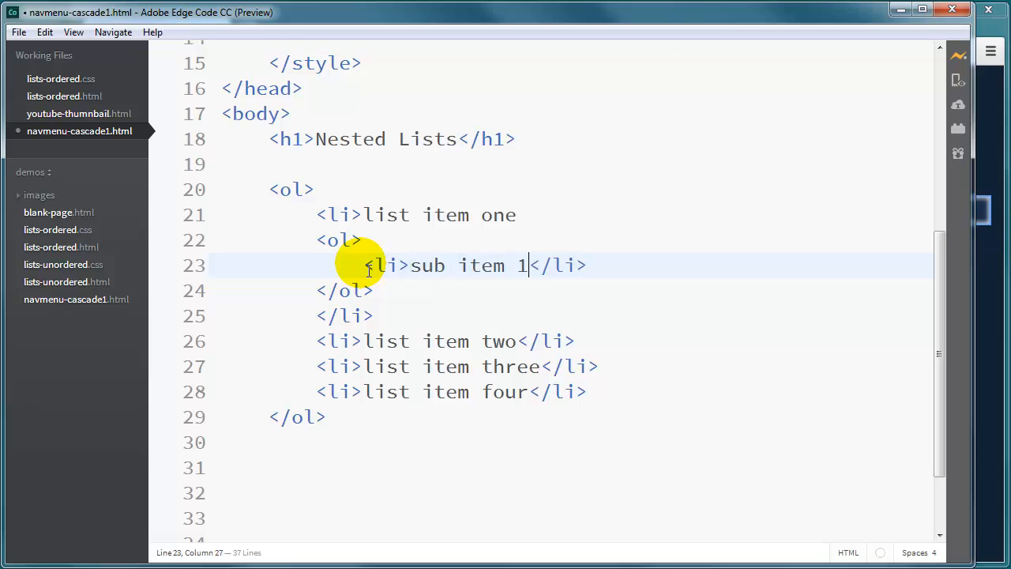
type("-")
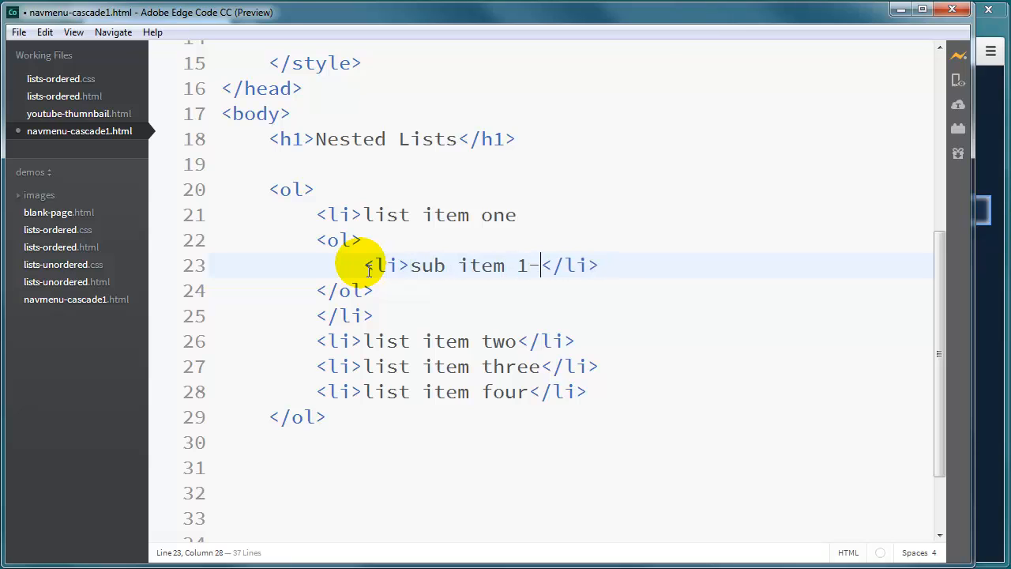
type("one")
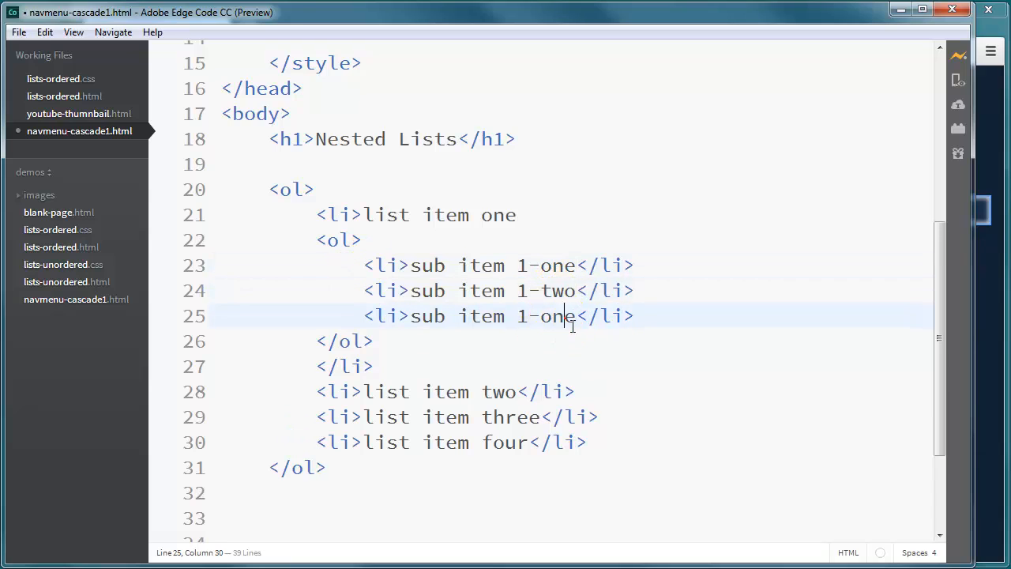
type("three")
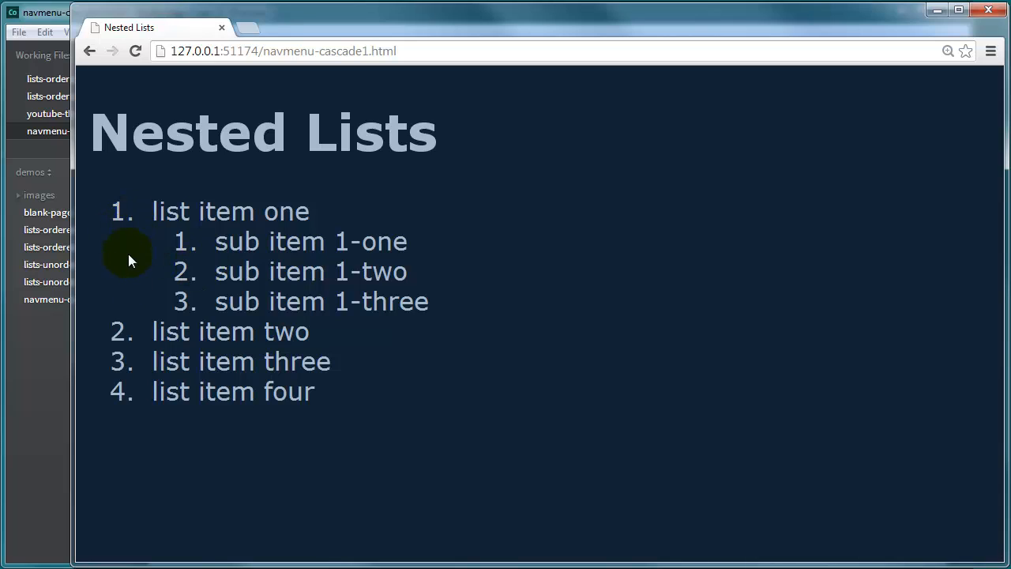
mouse_move(142, 249)
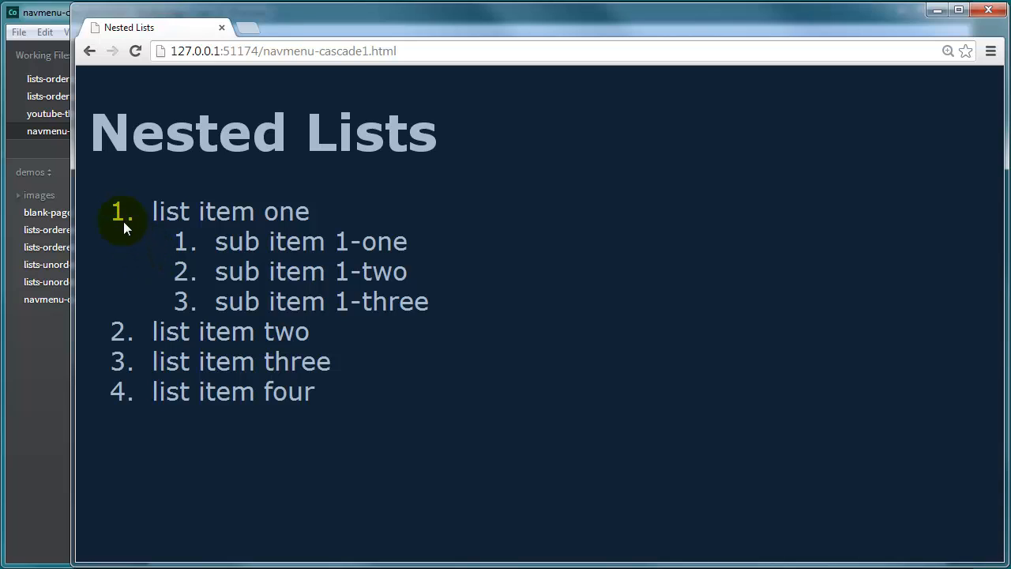
mouse_move(115, 362)
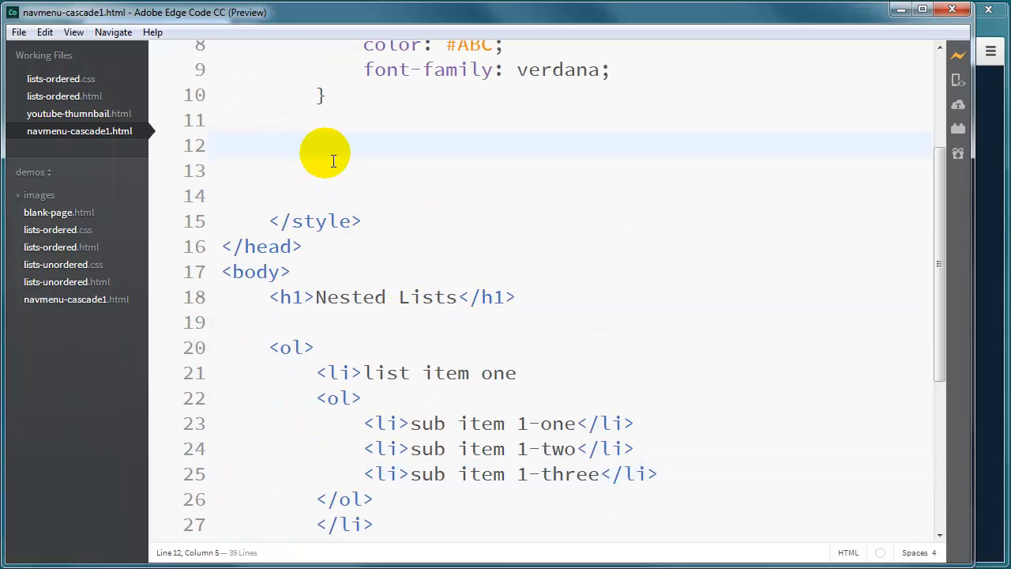
Add an 'ol li' rule with list-style-type upper-roman
type("ol")
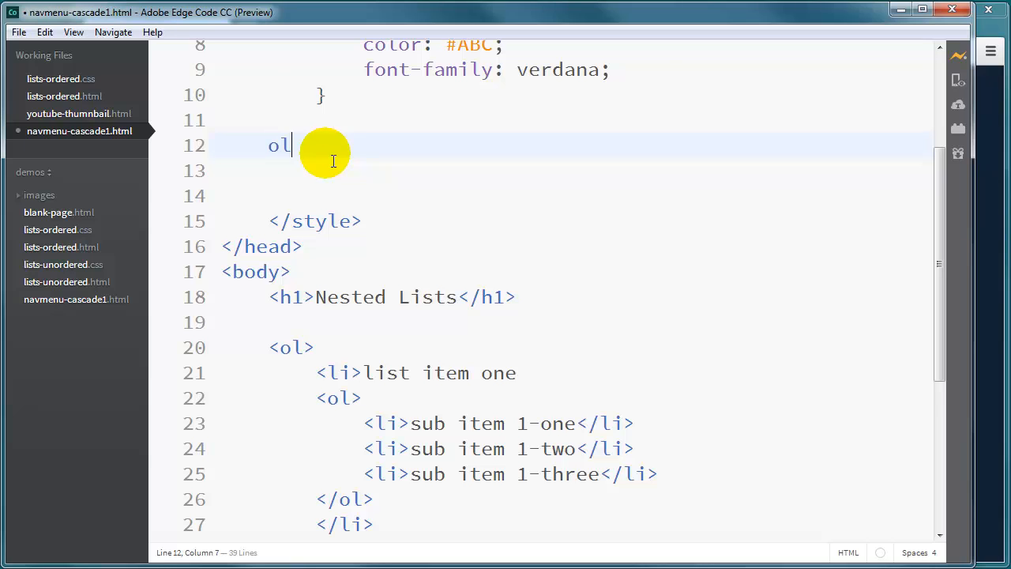
type("li")
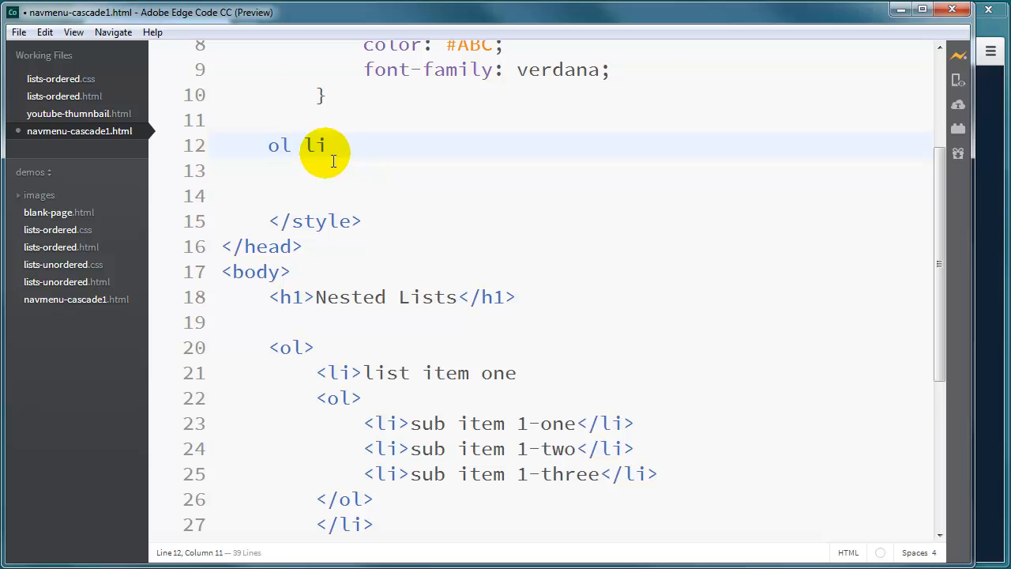
type("{")
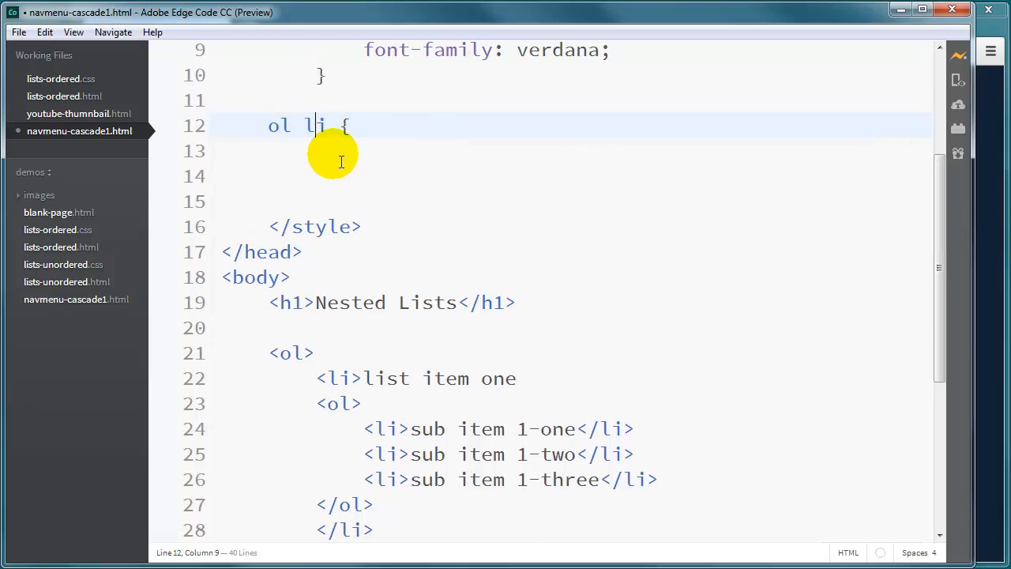
type("list-")
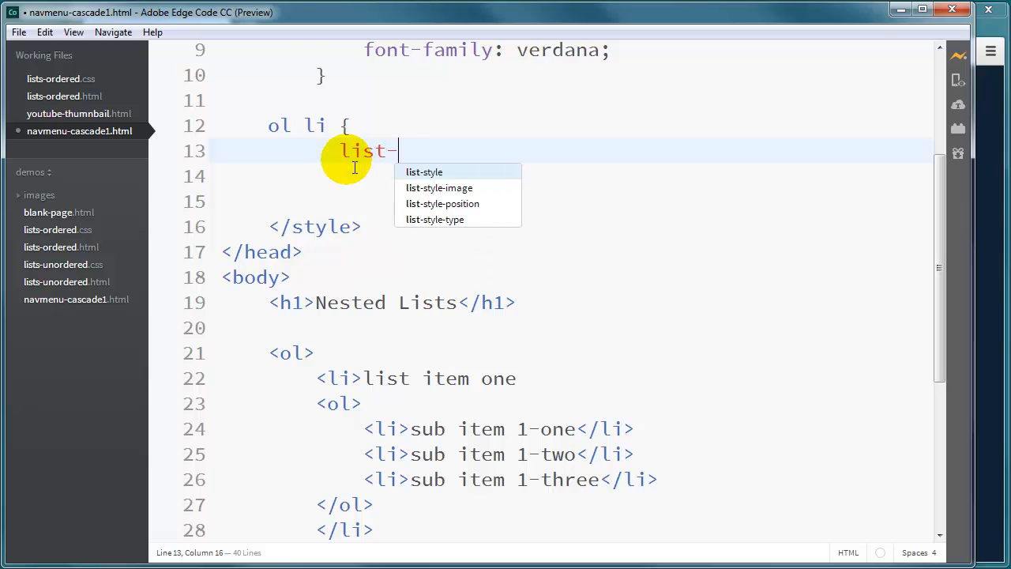
type("style-t")
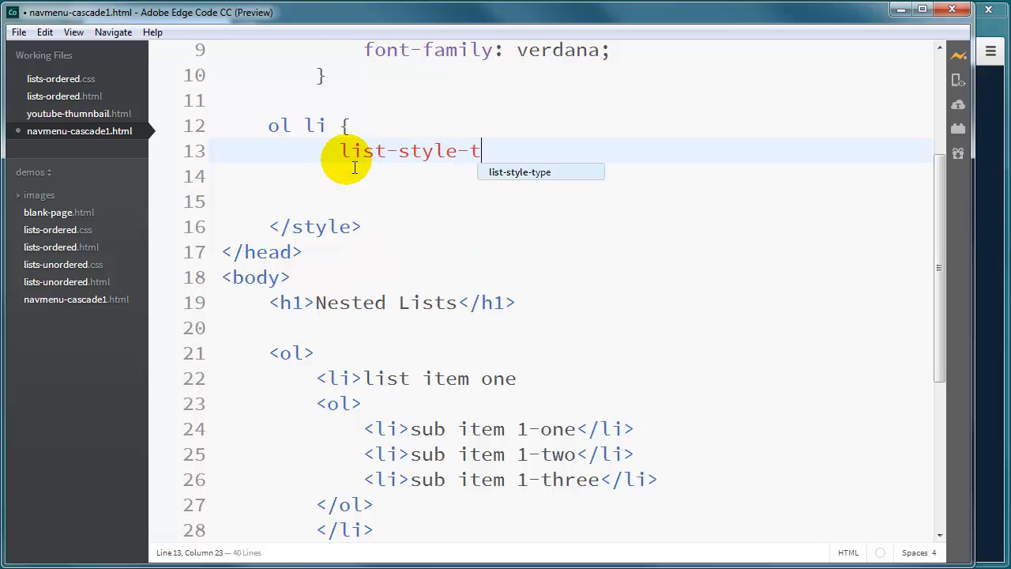
type("ype: upper")
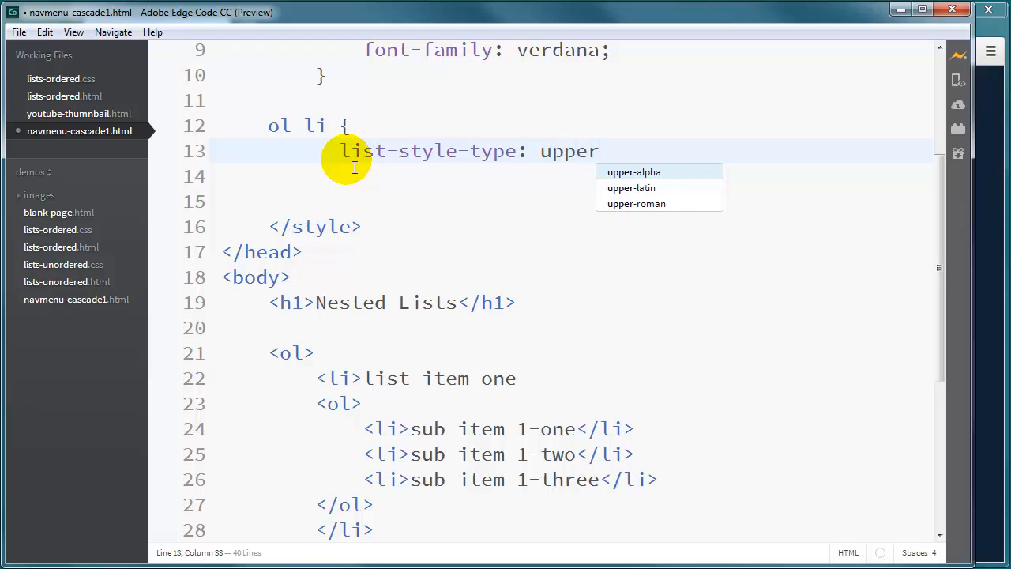
left_click(636, 203)
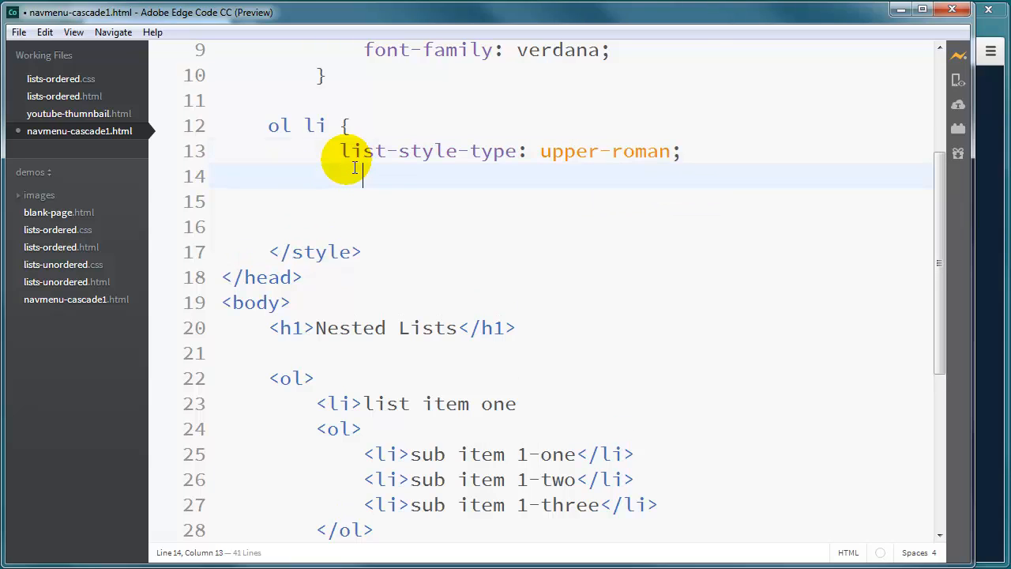
type("}")
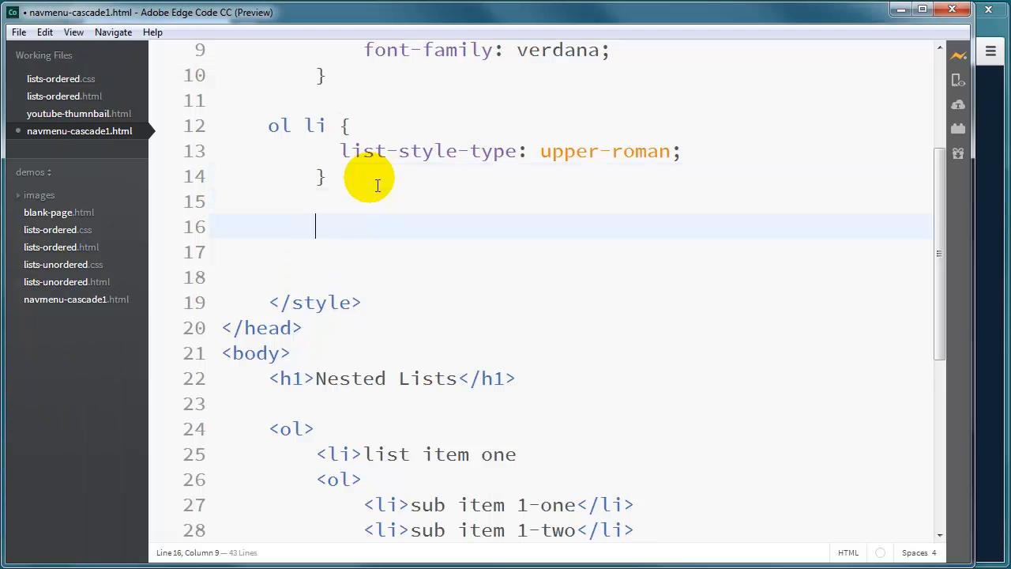
Add an 'ol li li' rule with list-style-type upper-alpha
type("ol")
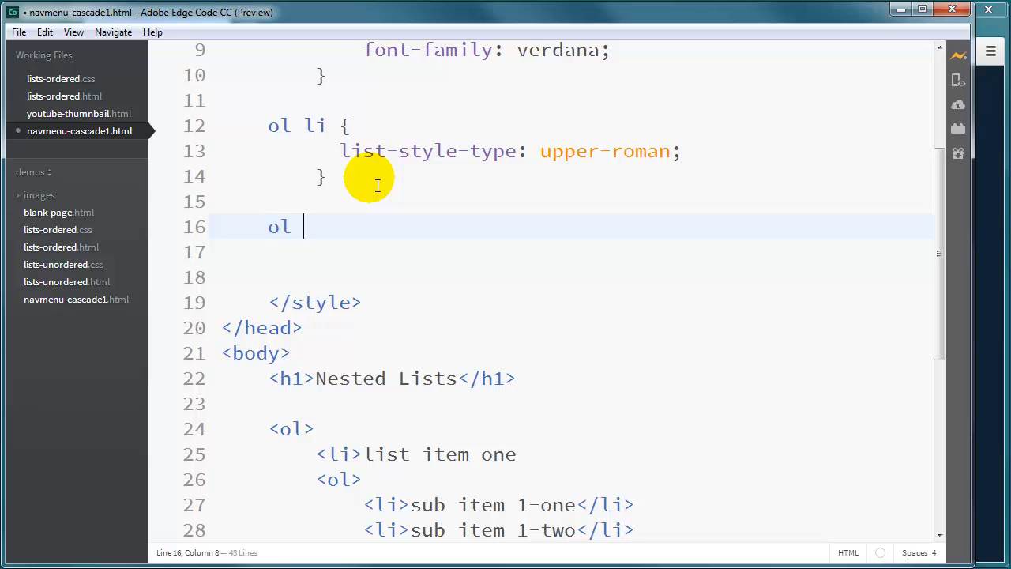
type("li li {")
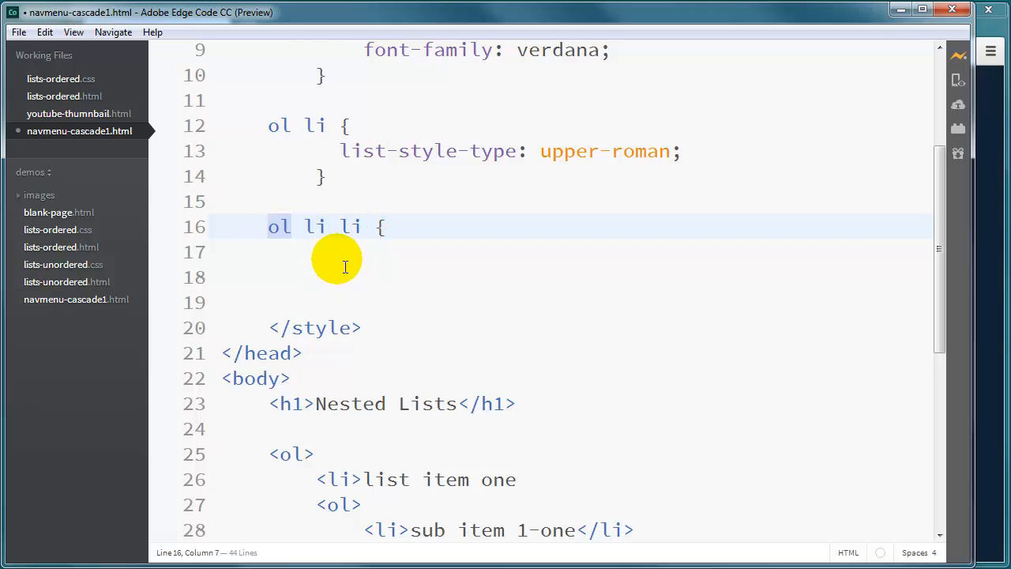
left_click(344, 251)
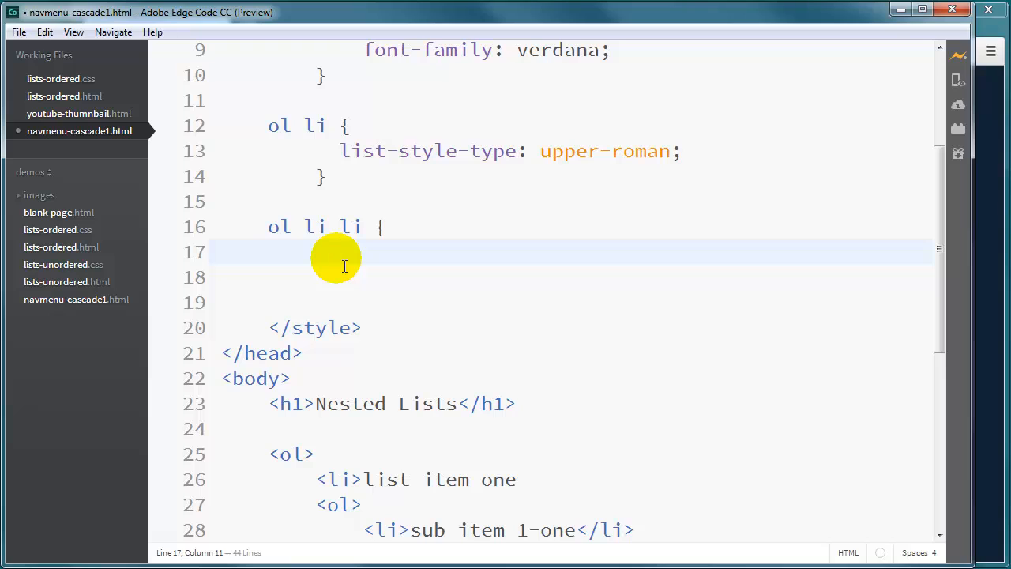
type("list-s")
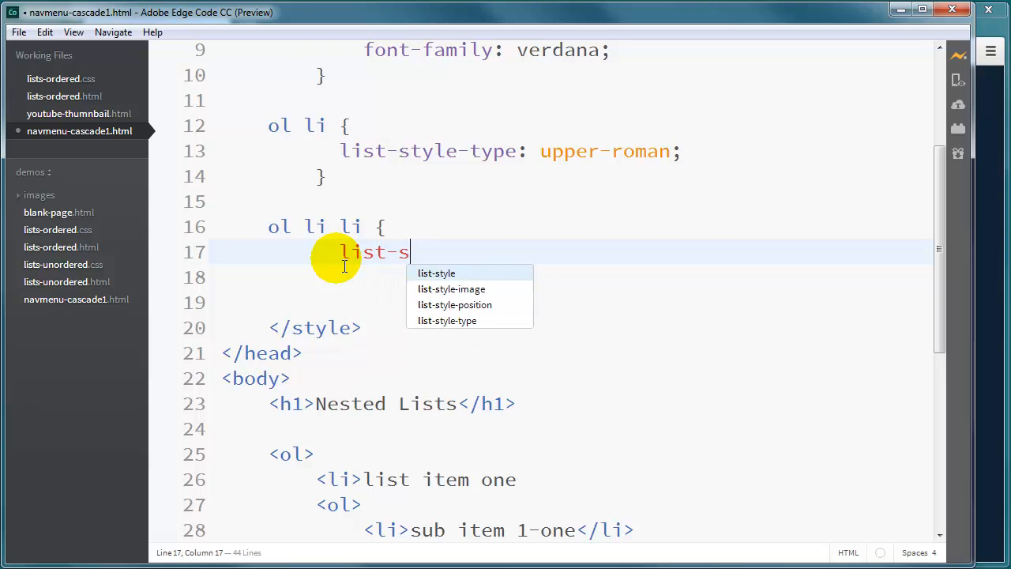
type("tyle-type: upp")
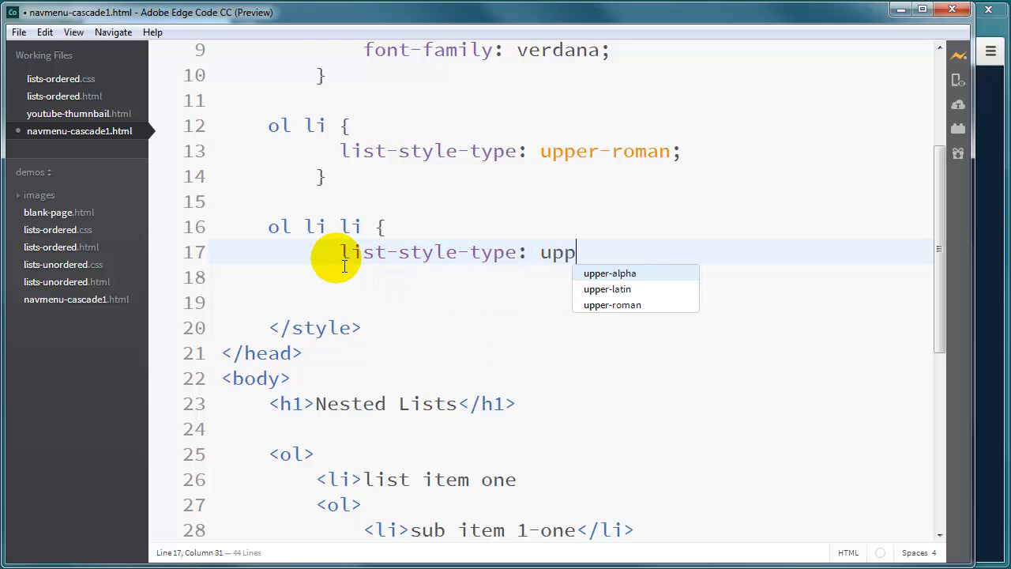
left_click(610, 272)
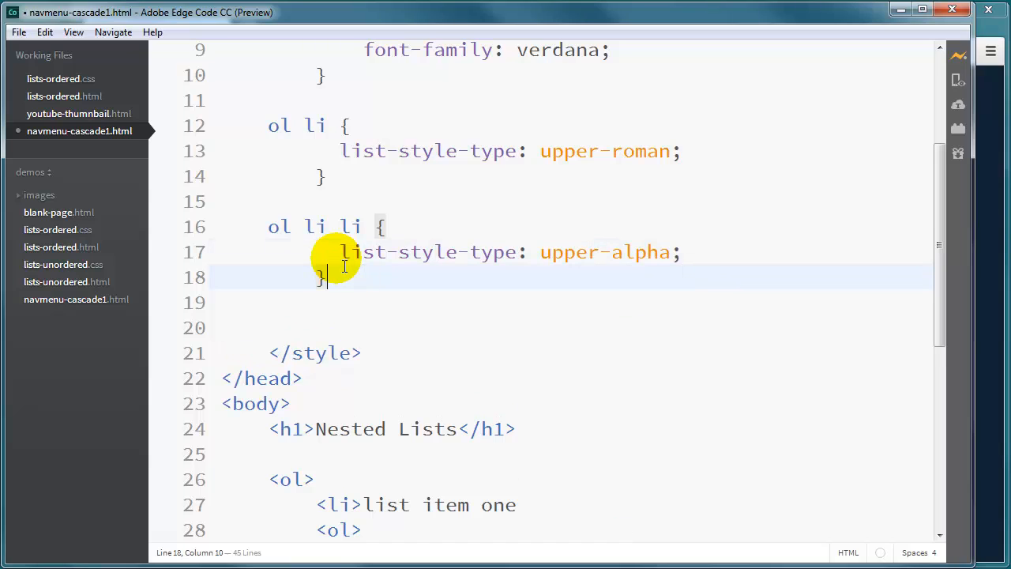
mouse_move(336, 202)
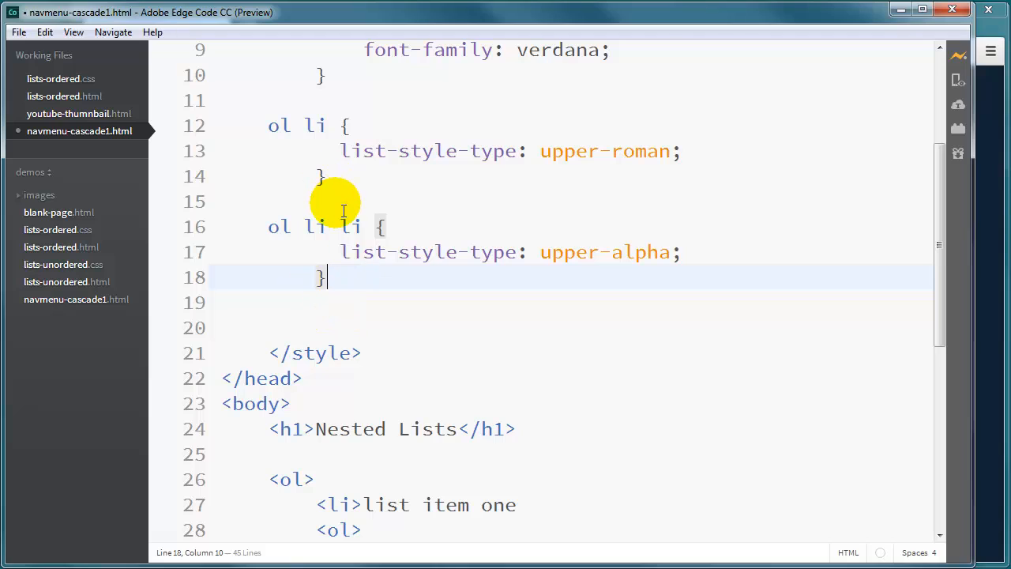
mouse_move(980, 261)
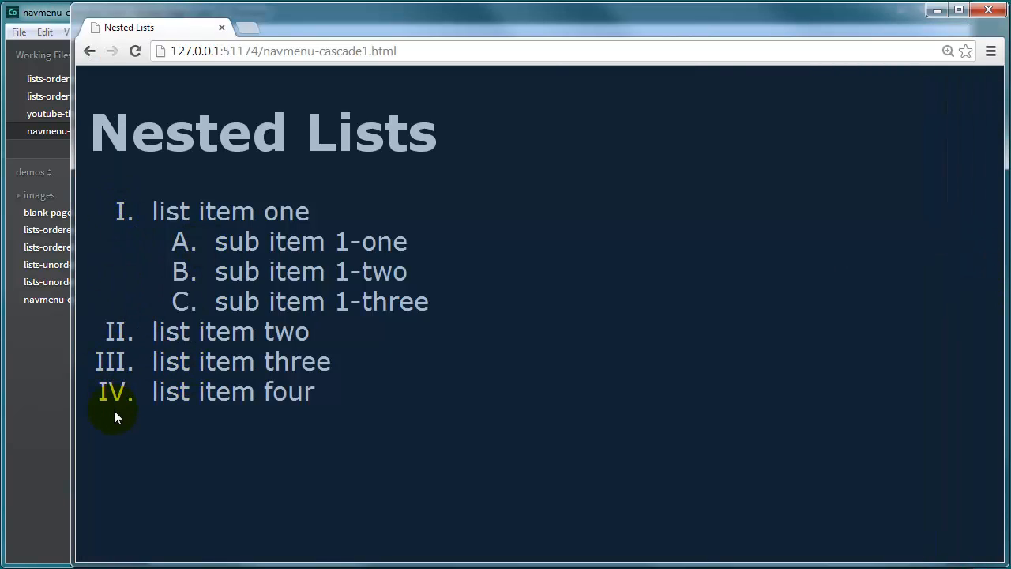
Check the Chrome preview for Roman numerals I–IV and sub-item letters A–C
double_click(234, 271)
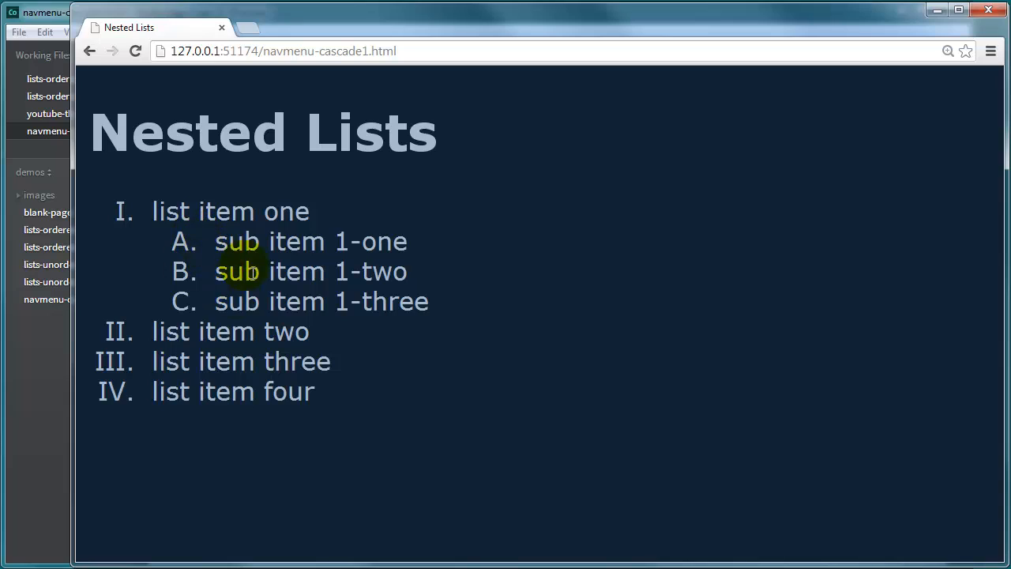
mouse_move(187, 275)
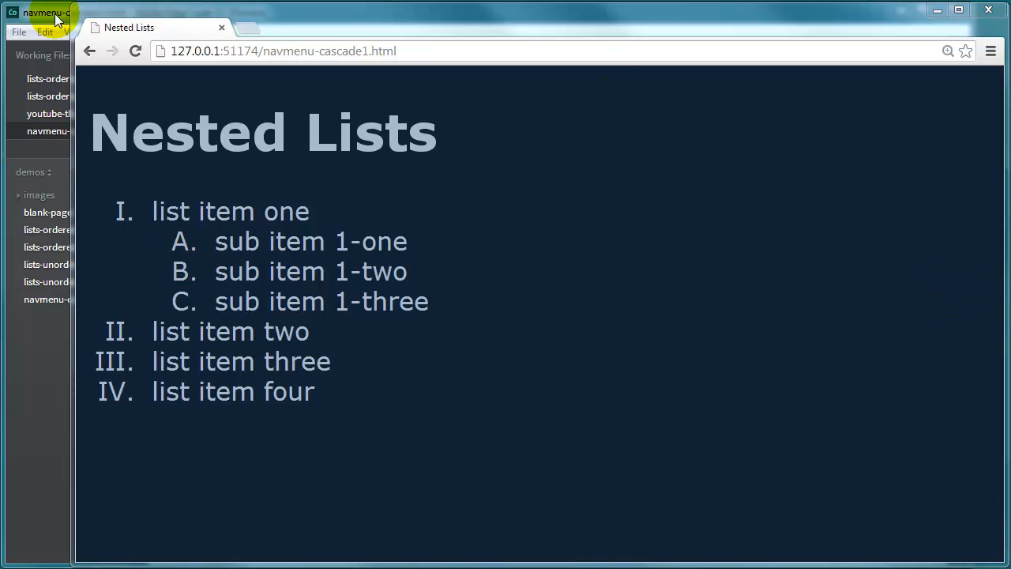
Under sub item 1-three, add an <ol> with items sub item 1-three-1 through 1-three-3
left_click(44, 12)
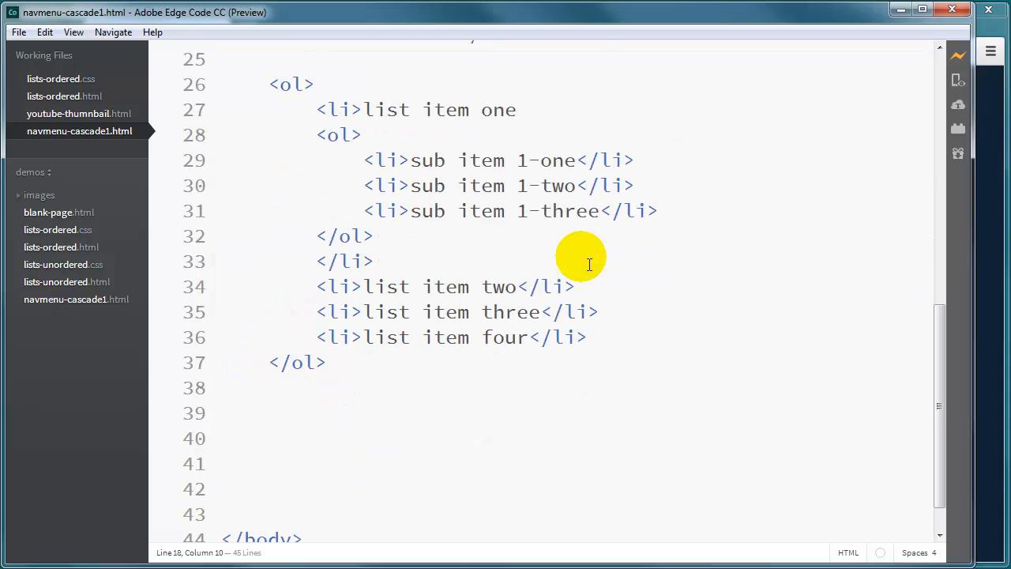
mouse_move(588, 211)
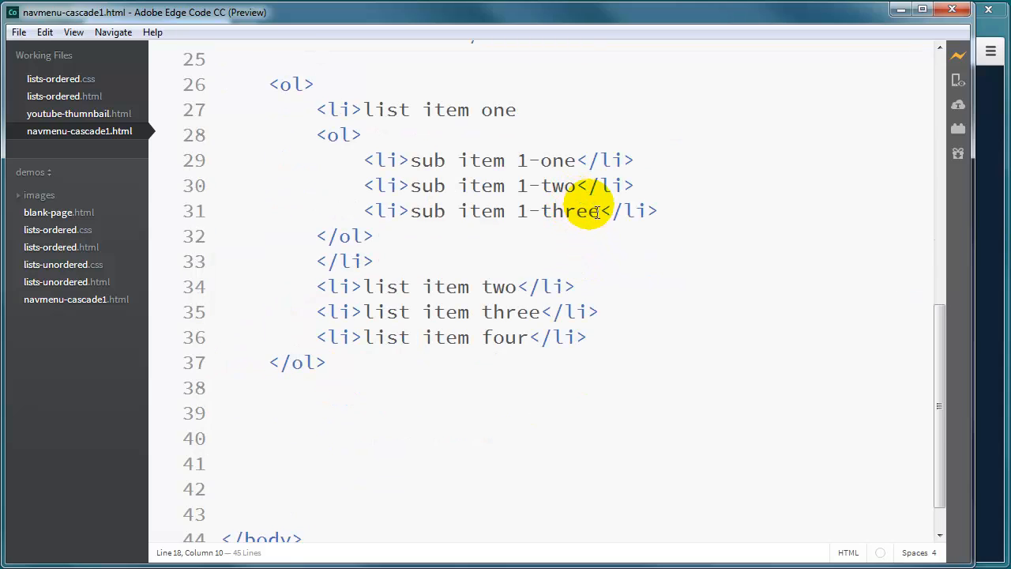
left_click(602, 211)
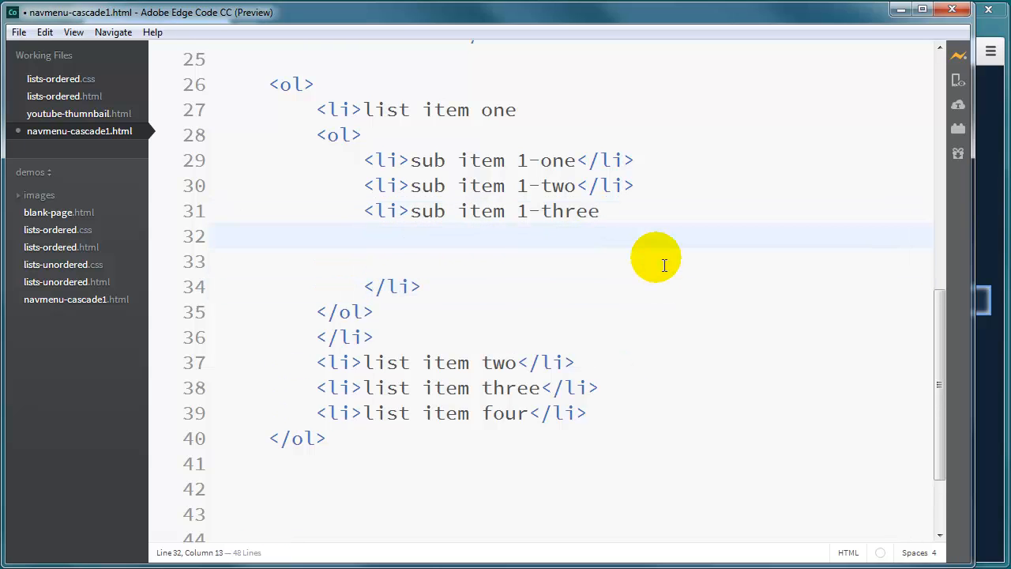
type("<ol>")
left_click(573, 261)
type("<;o?")
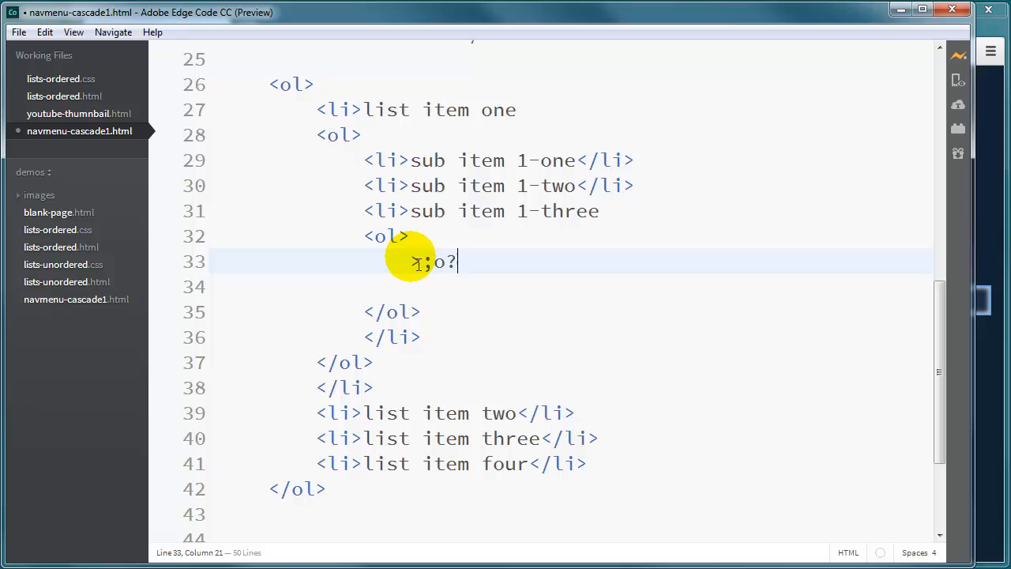
key("Backspace")
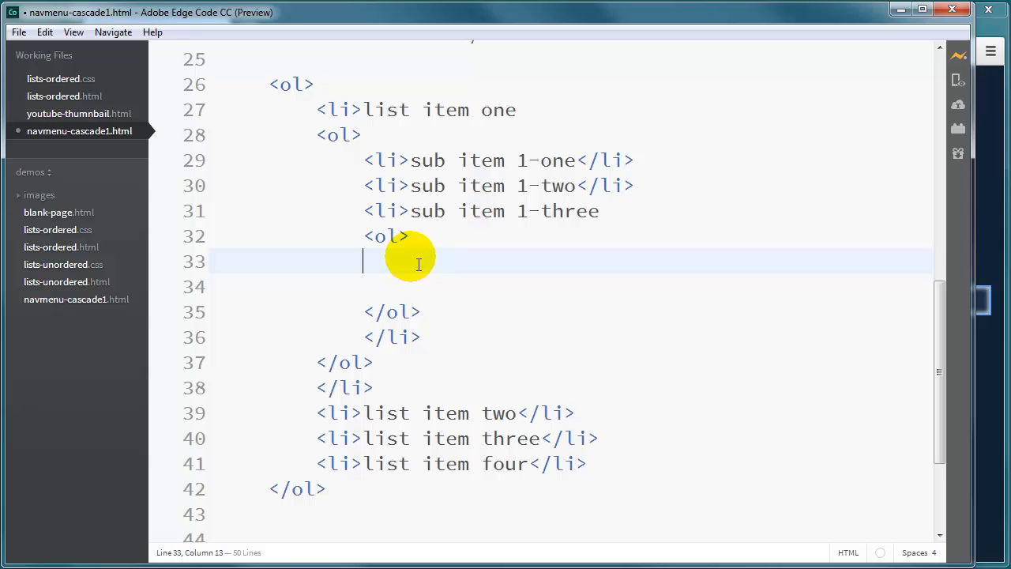
type("<li></li>")
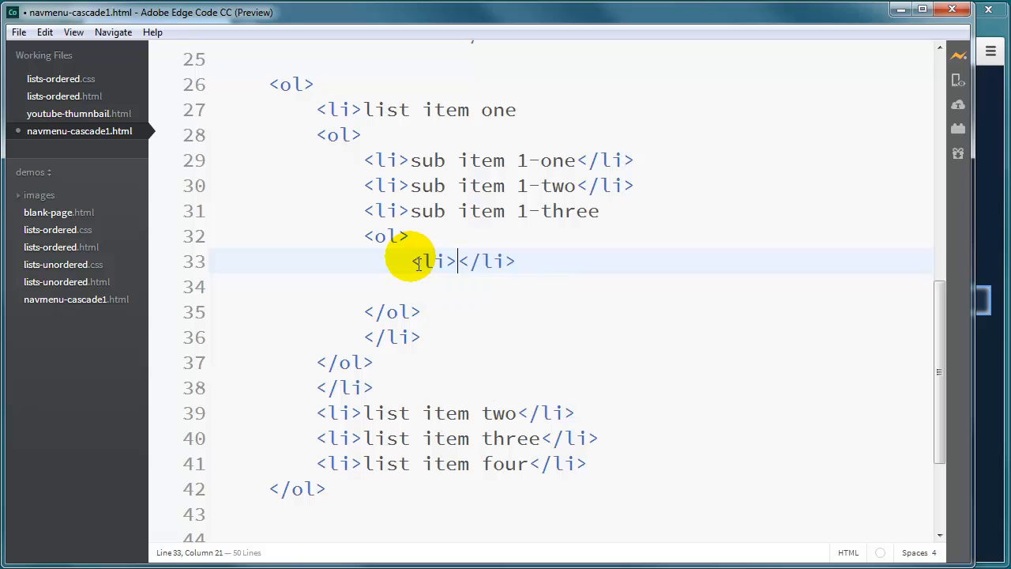
type("sub item 1-")
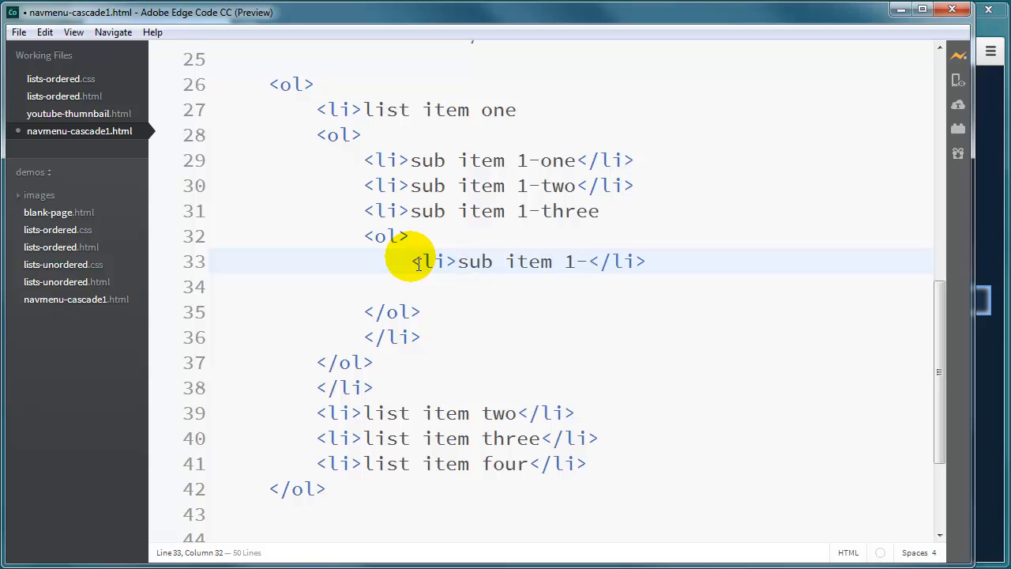
type("three")
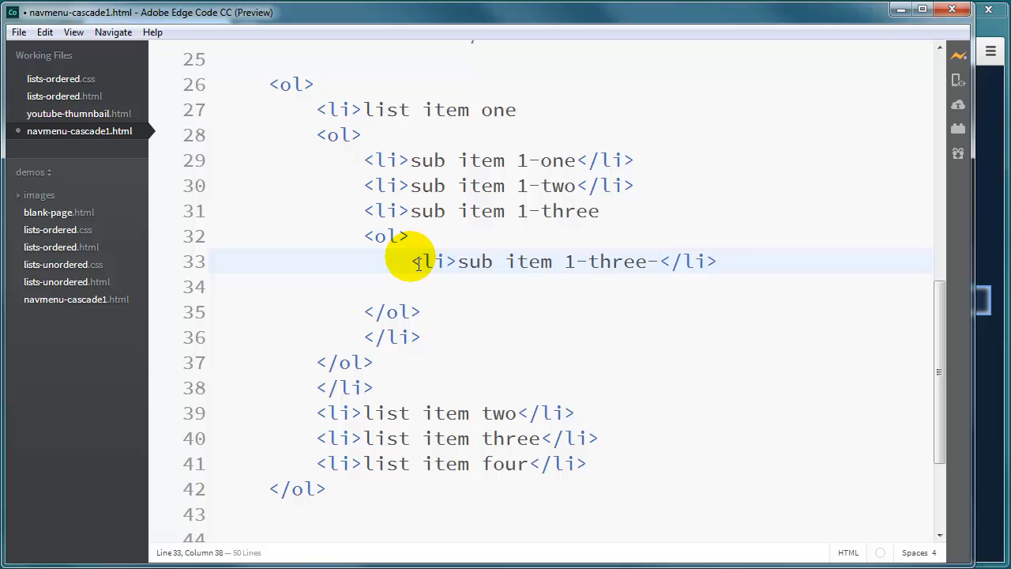
type("-1")
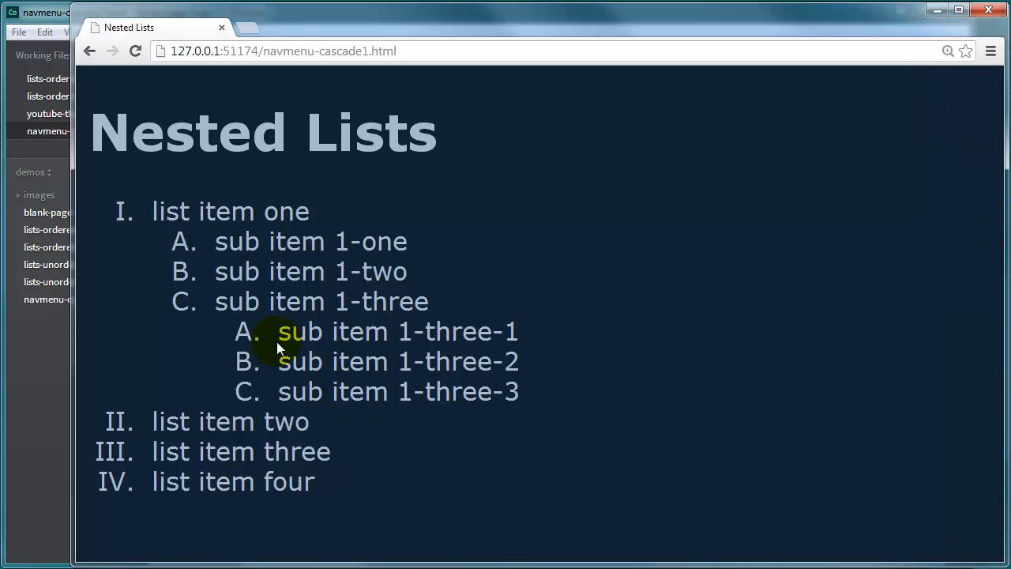
mouse_move(249, 372)
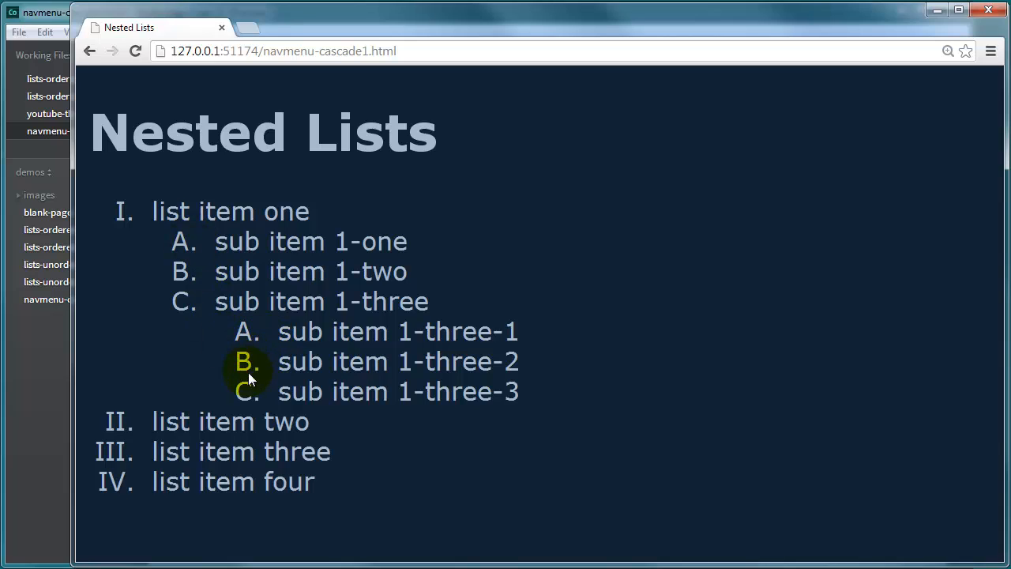
mouse_move(255, 364)
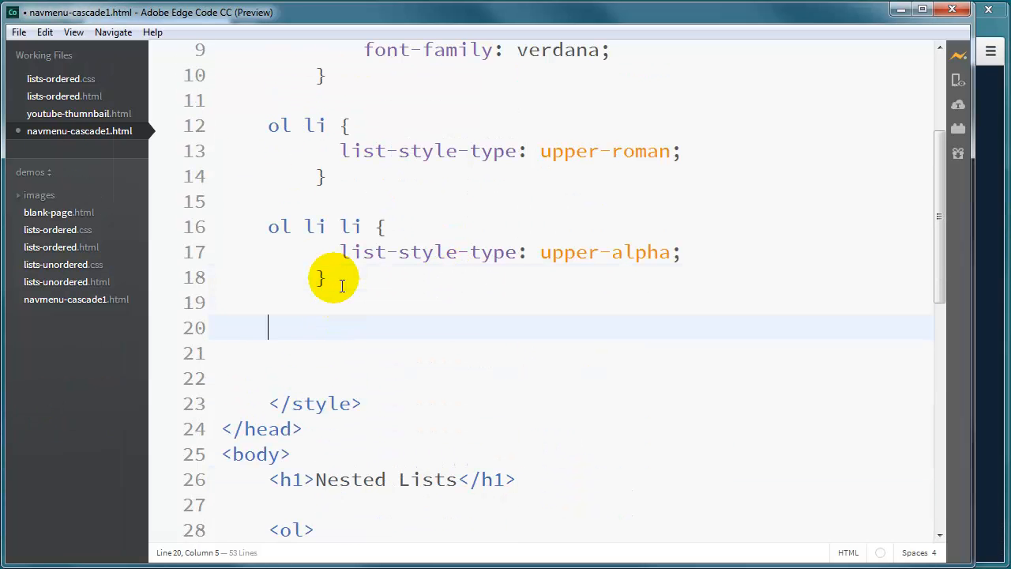
Add an 'ol li li li' rule setting list-style-type to lower-roman
scroll("down", 3)
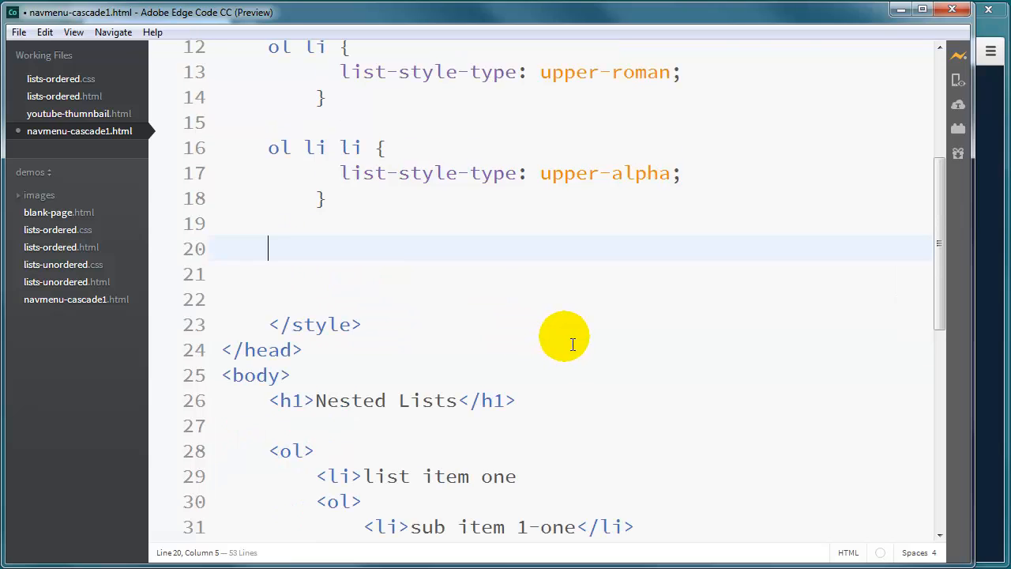
type("ol")
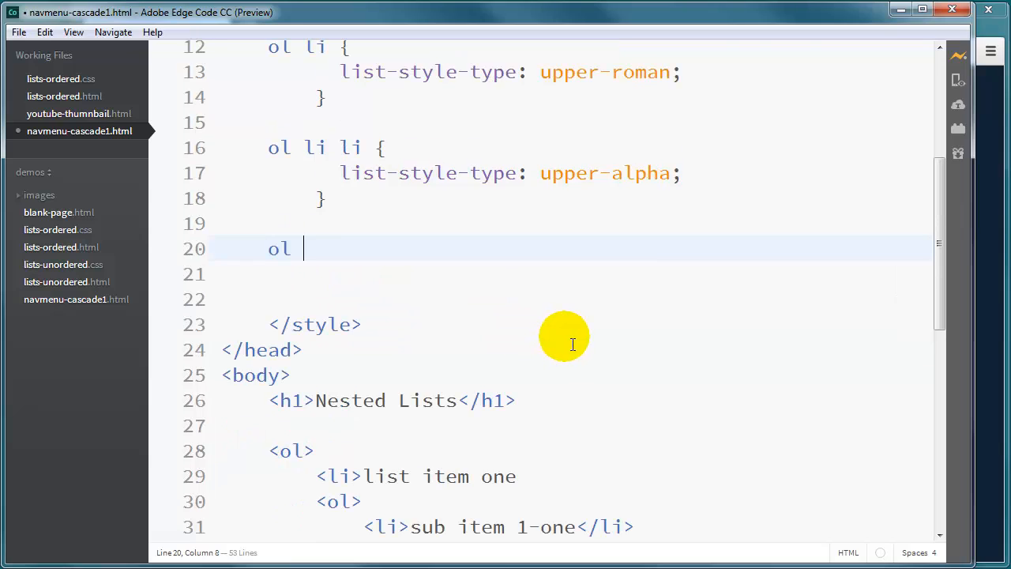
type("li li li {")
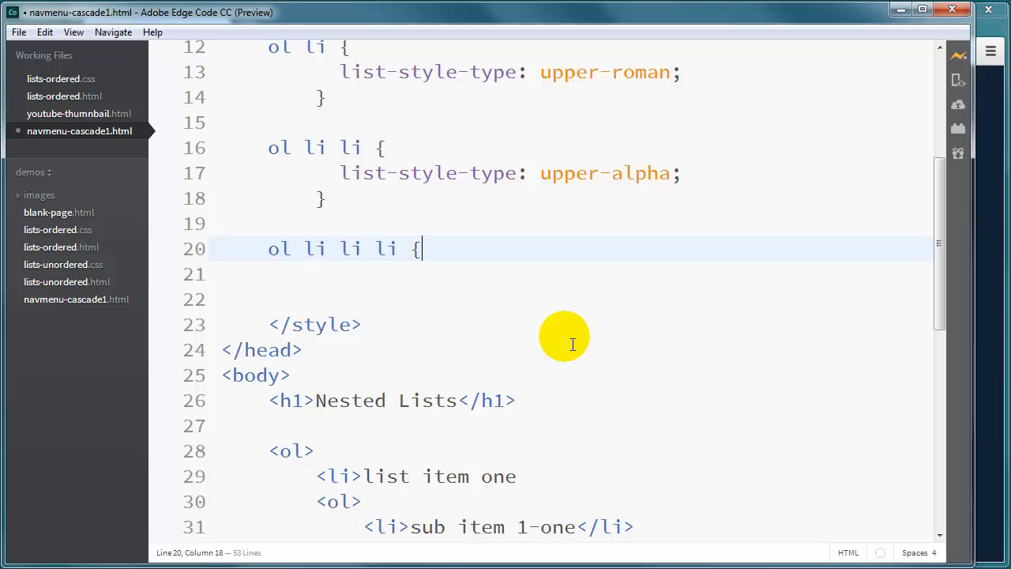
key("enter")
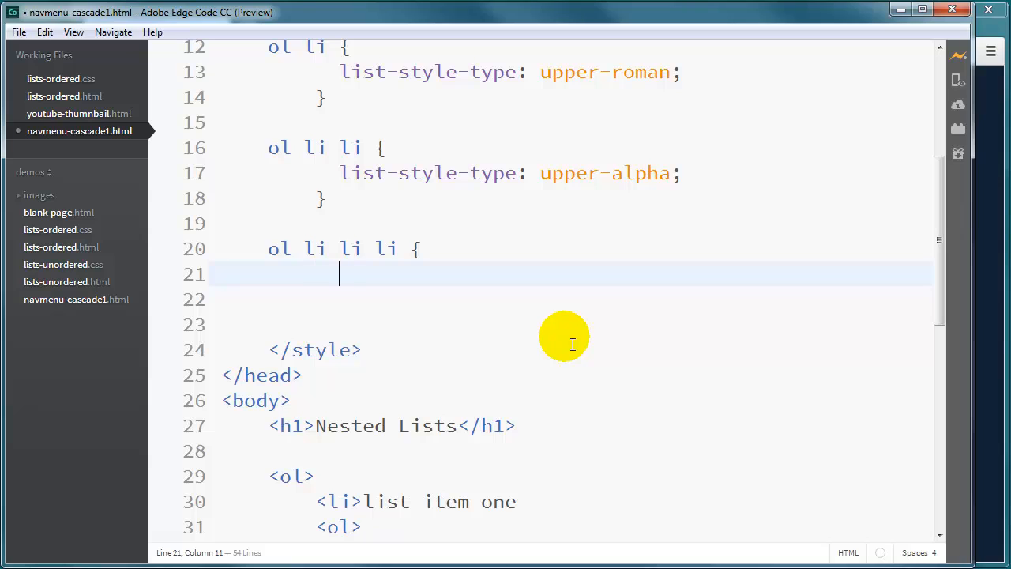
type("list-style-t")
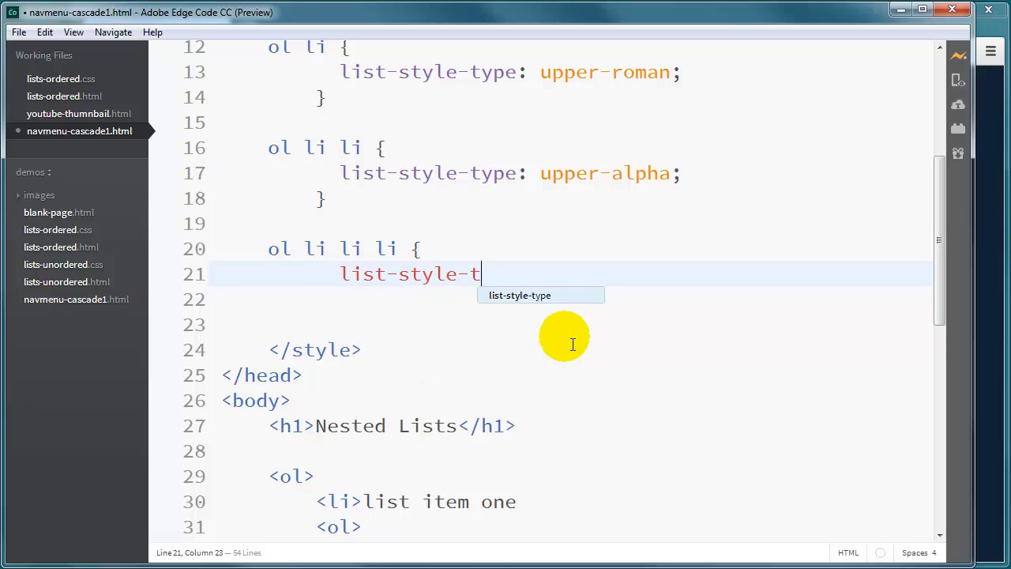
type("ype: loe")
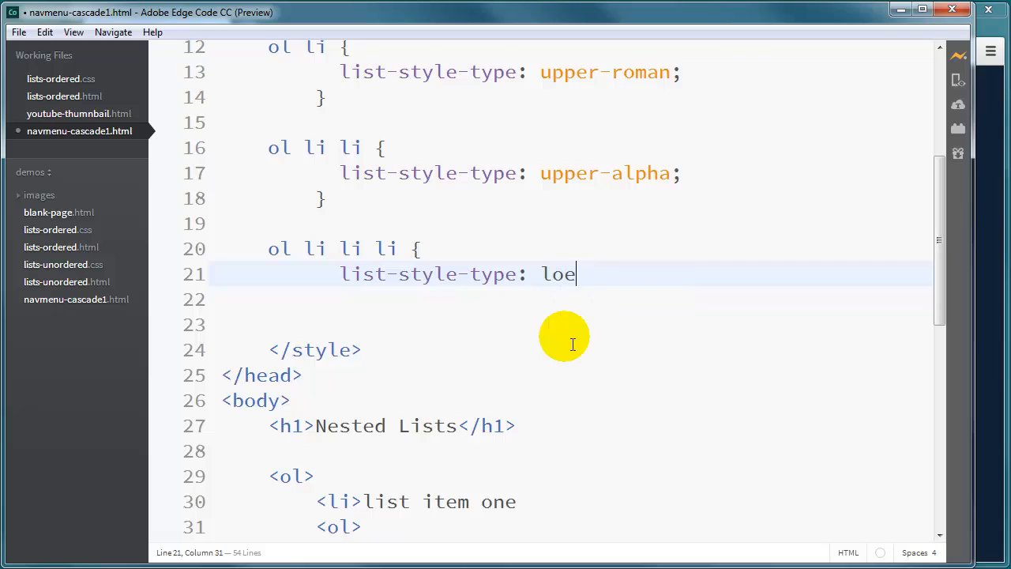
type("wer")
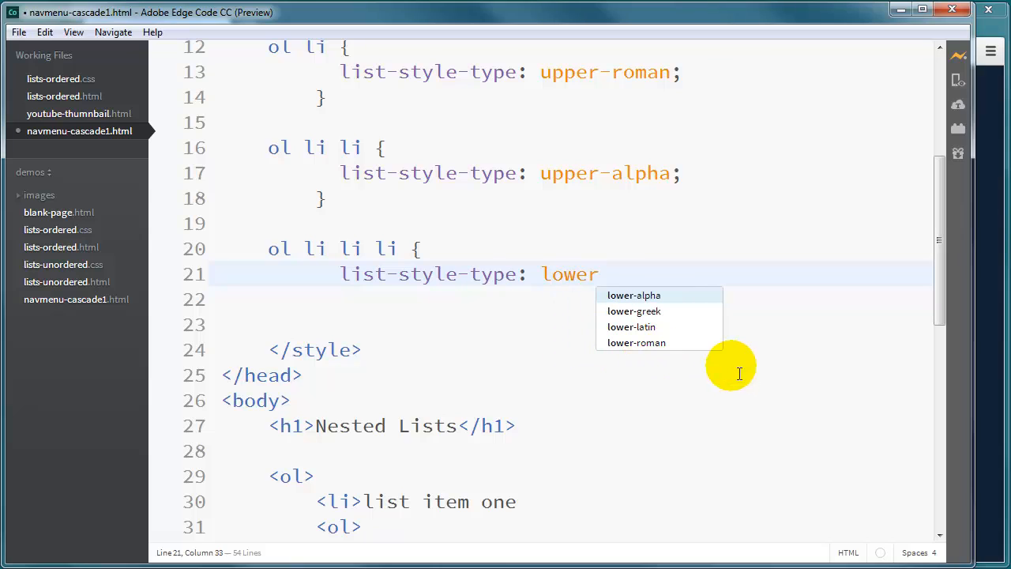
left_click(636, 342)
type("}")
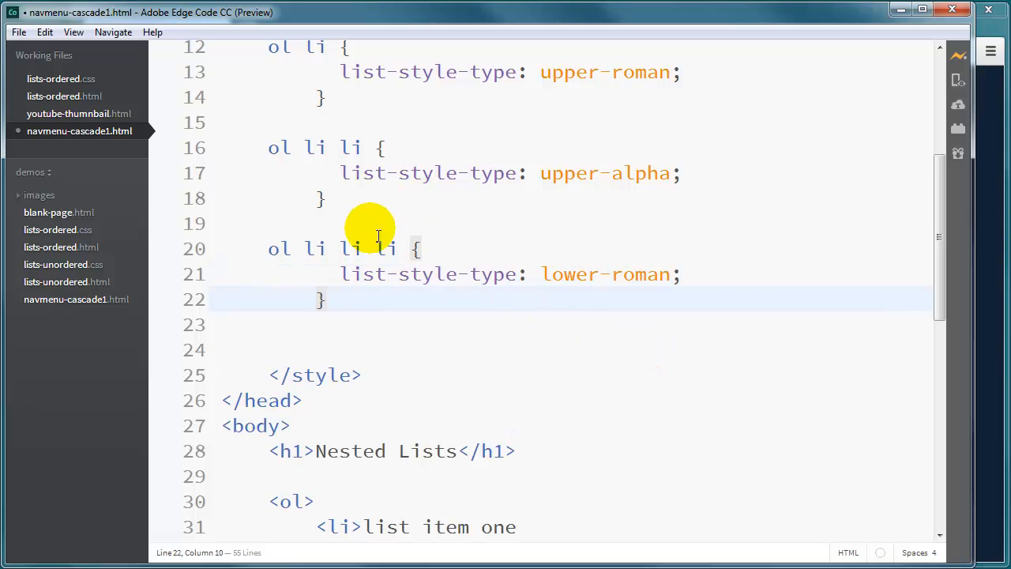
left_click(371, 249)
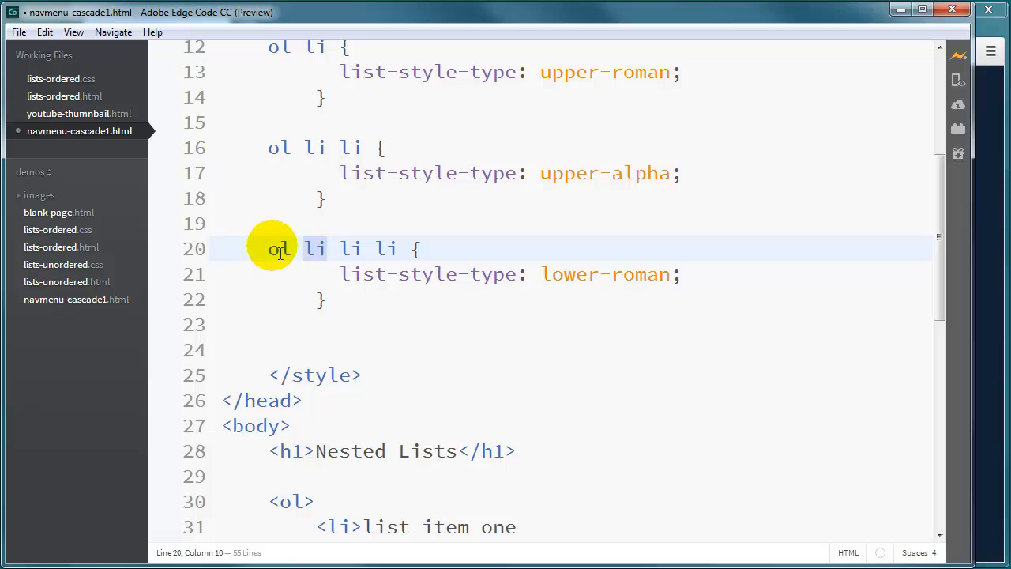
left_click(298, 249)
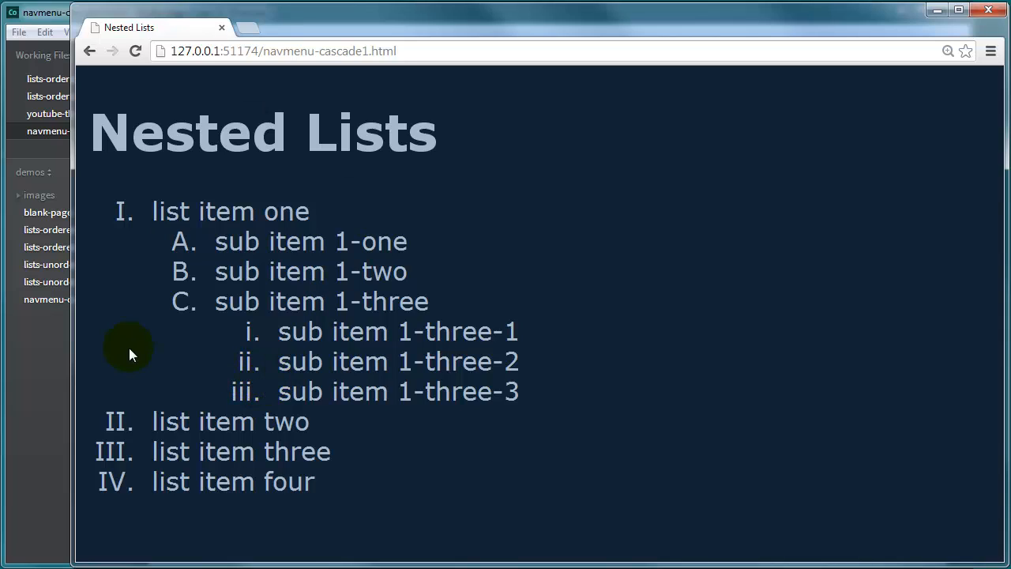
mouse_move(212, 404)
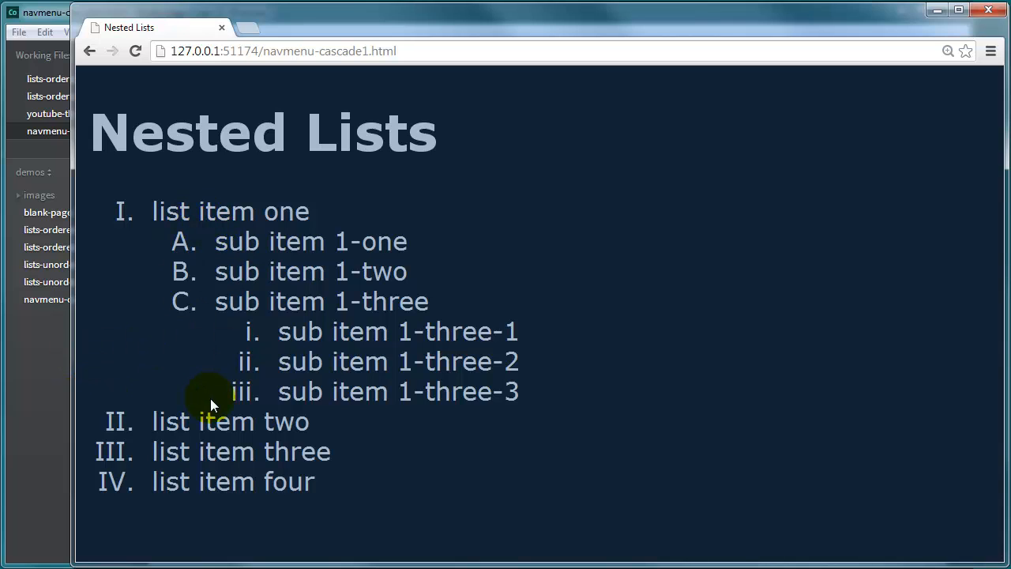
mouse_move(23, 430)
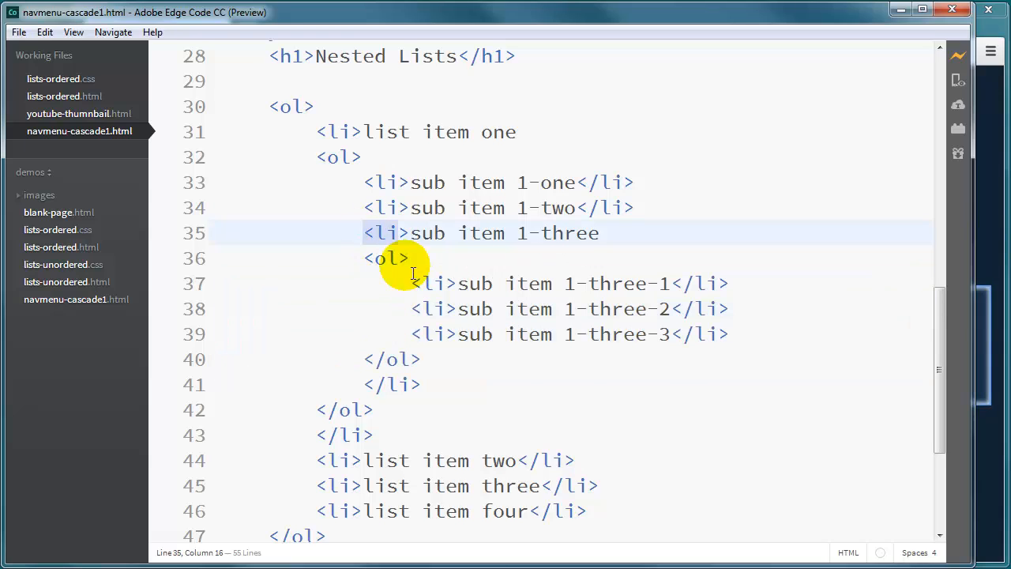
left_click_drag(411, 272, 446, 384)
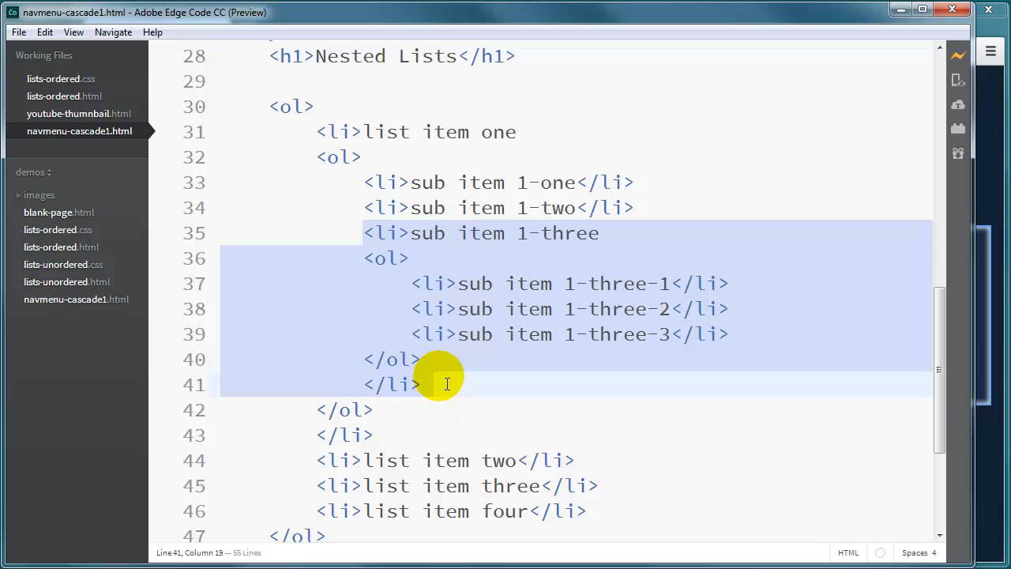